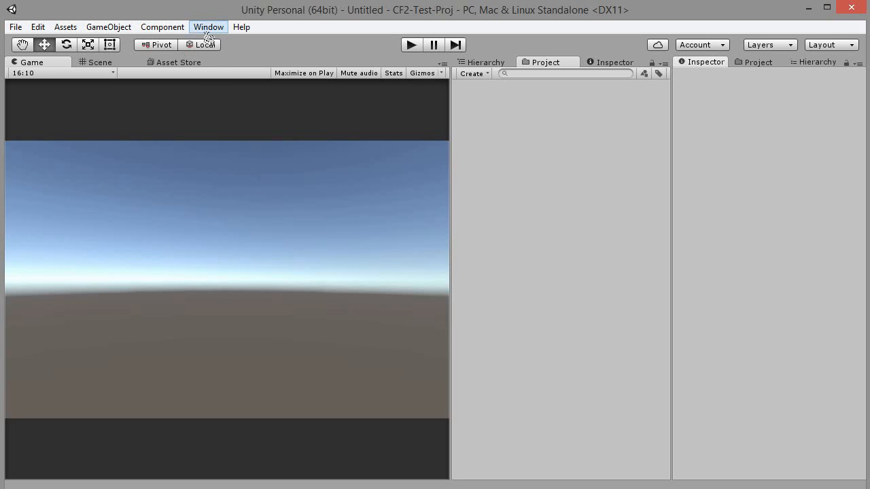
# Step: Import the Standard Assets package from the Asset Store downloads list
pyautogui.click(208, 27)
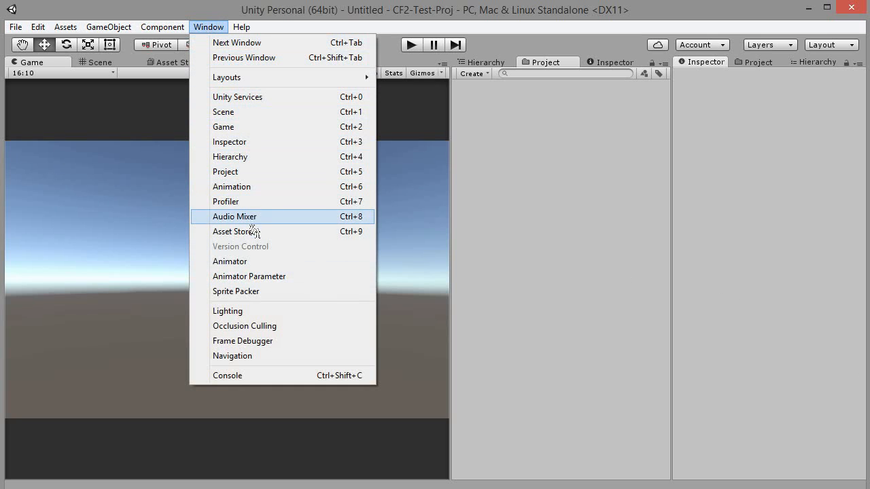
pyautogui.click(236, 231)
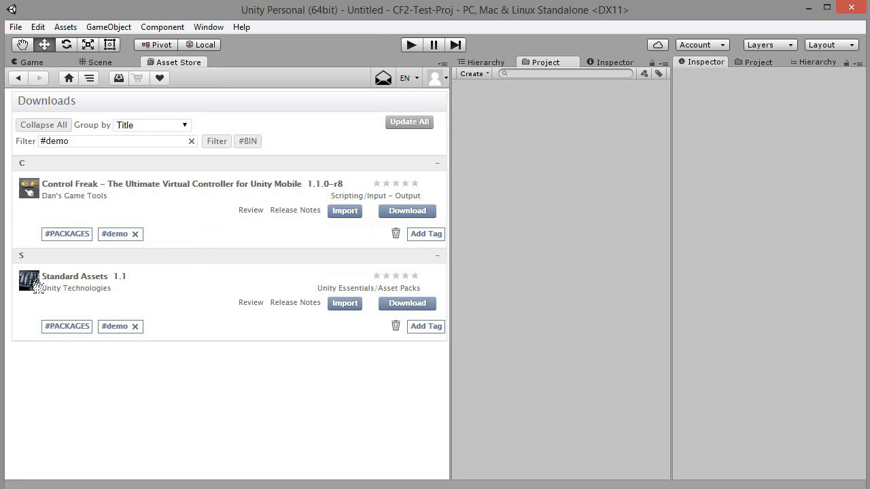
pyautogui.click(345, 303)
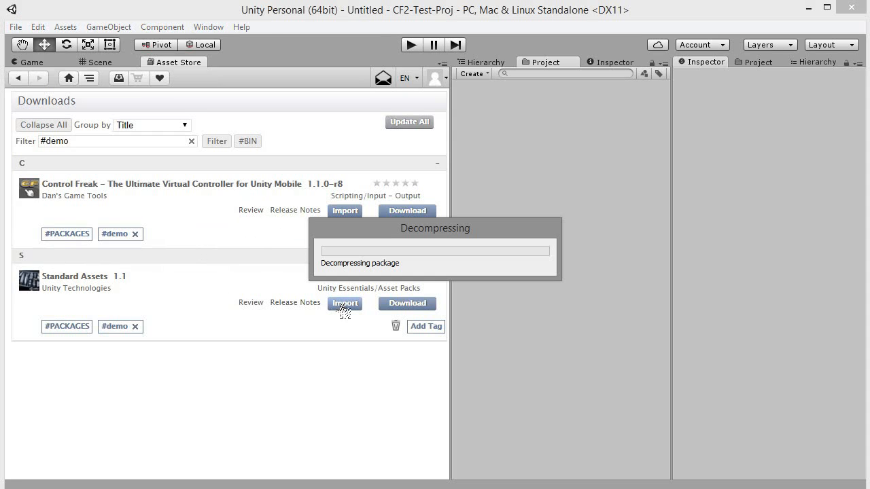
pyautogui.moveTo(360, 310)
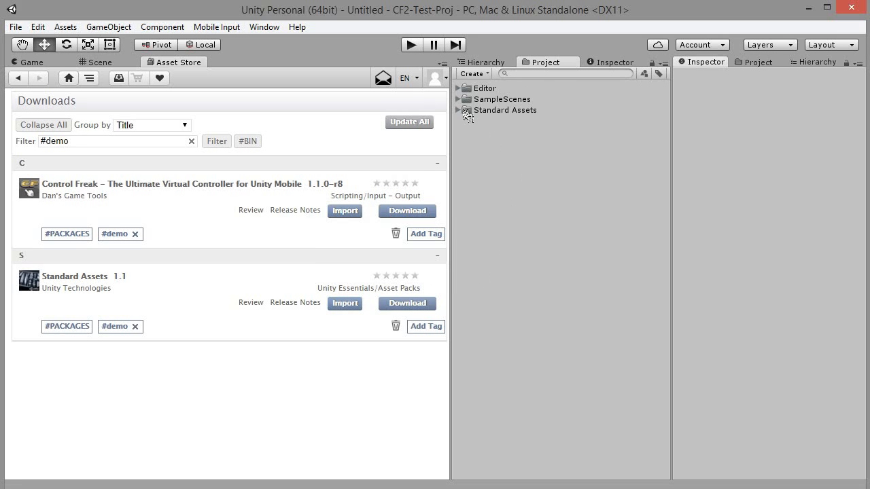
# Step: Expand the new Standard Assets and SampleScenes folders in the Project panel to inspect them
pyautogui.click(460, 110)
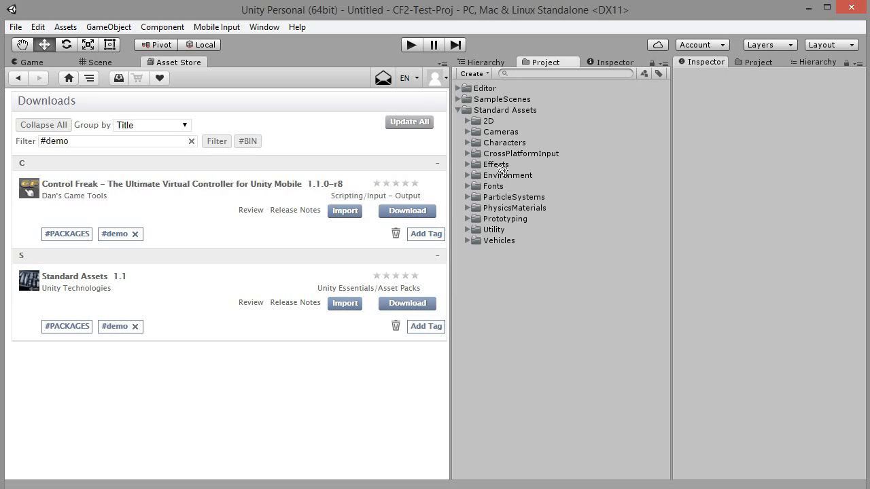
pyautogui.click(503, 99)
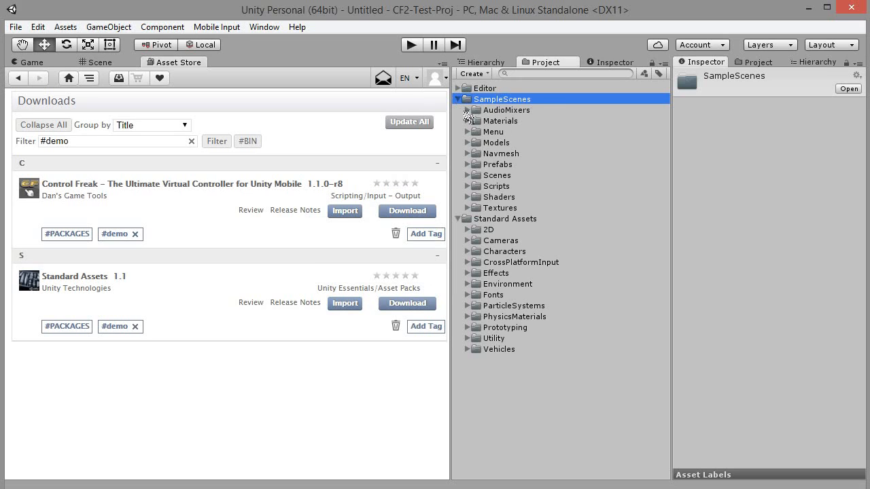
pyautogui.click(458, 99)
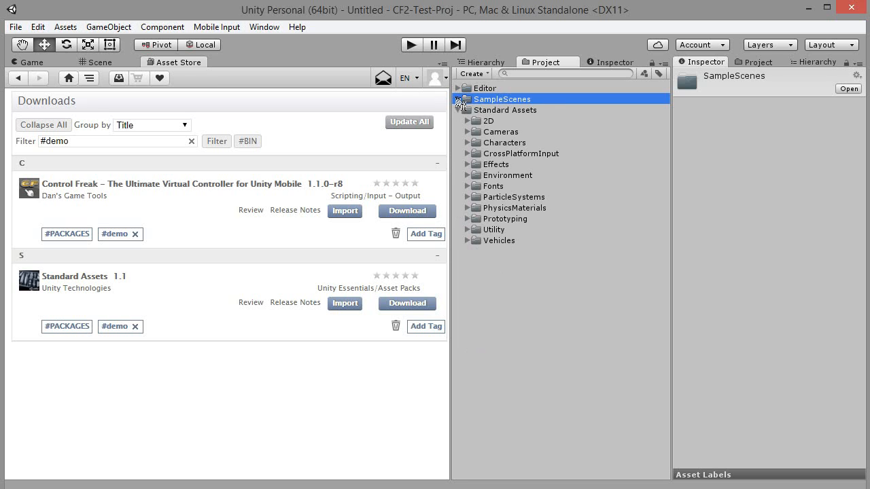
# Step: Collapse Standard Assets and import the Control Freak package, adding a Plugins folder
pyautogui.click(460, 99)
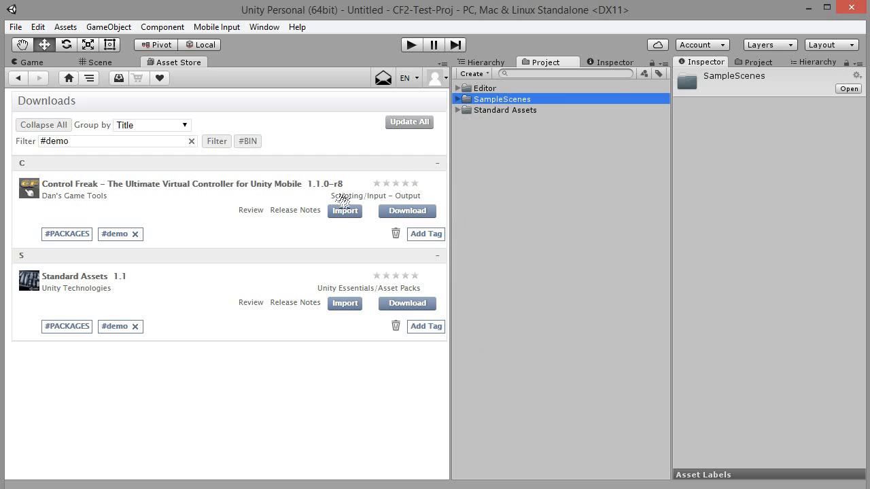
pyautogui.click(345, 210)
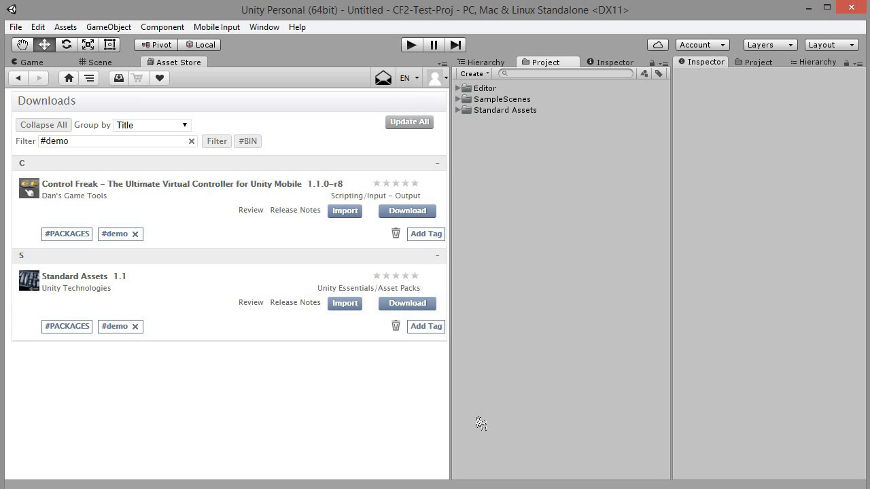
pyautogui.moveTo(470, 413)
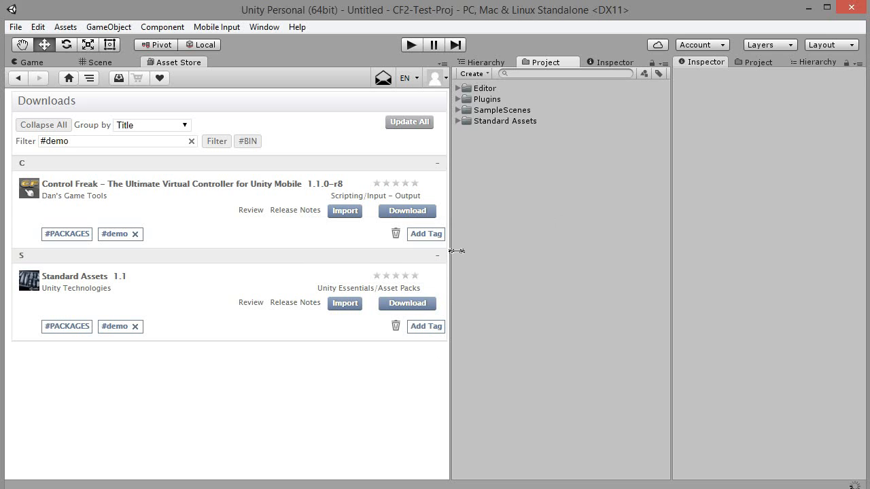
pyautogui.click(487, 99)
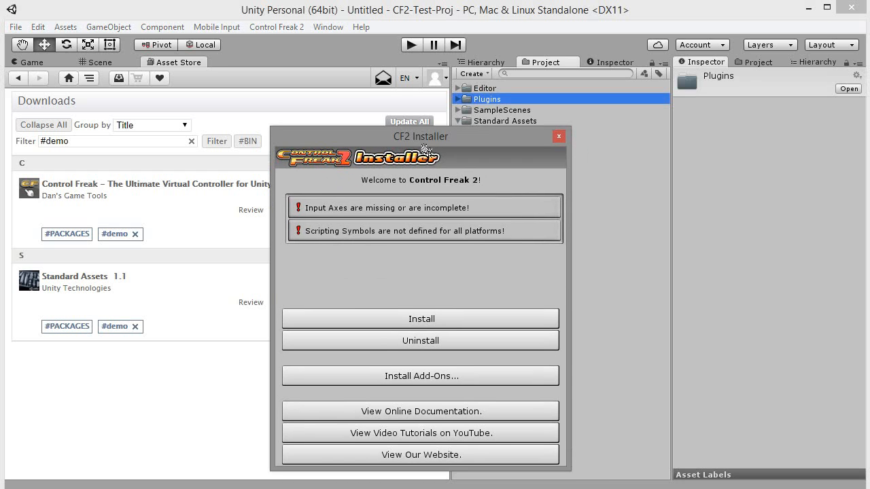
# Step: Move the CF2 Installer aside, run the install, and return to the Scene view
pyautogui.moveTo(420, 136); pyautogui.dragTo(383, 93)
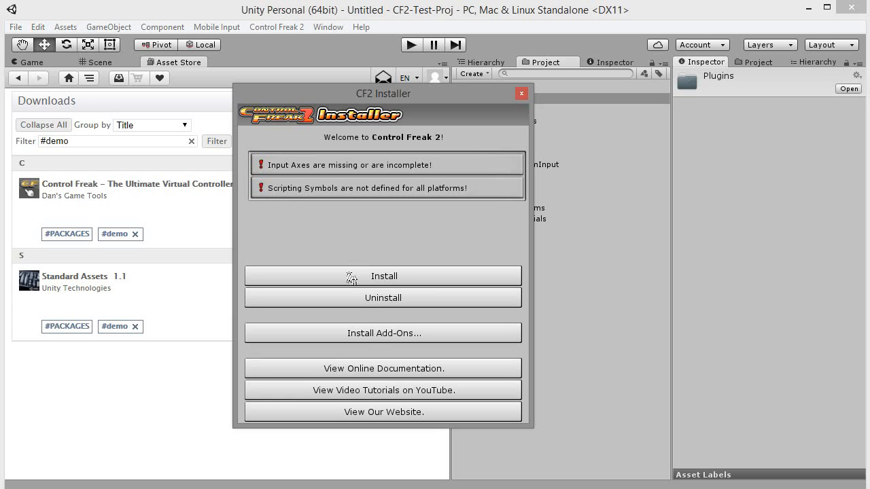
pyautogui.moveTo(418, 176)
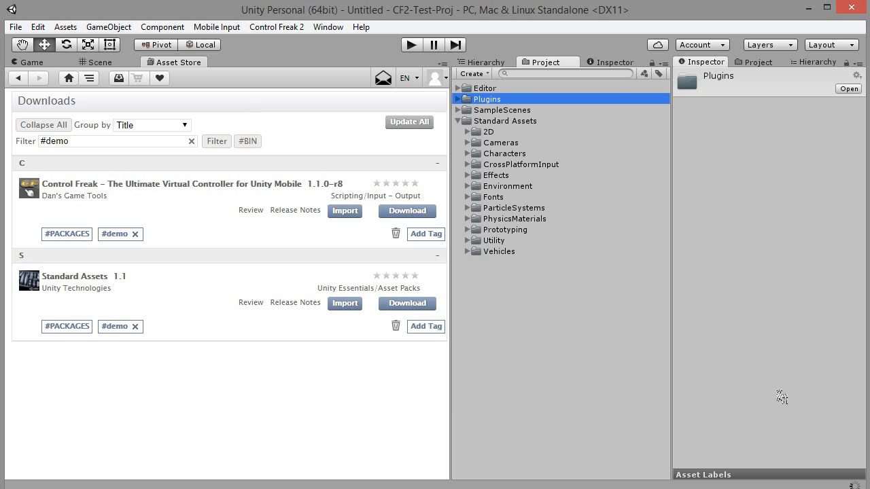
pyautogui.moveTo(429, 321)
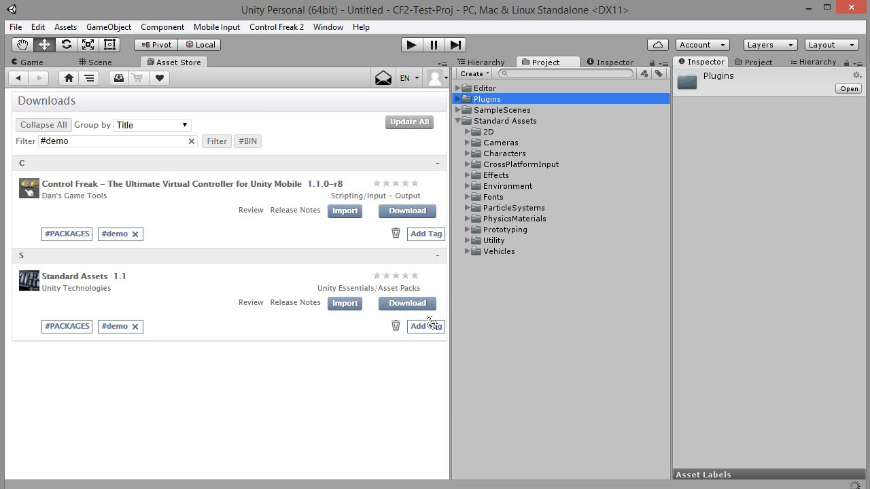
pyautogui.moveTo(458, 279)
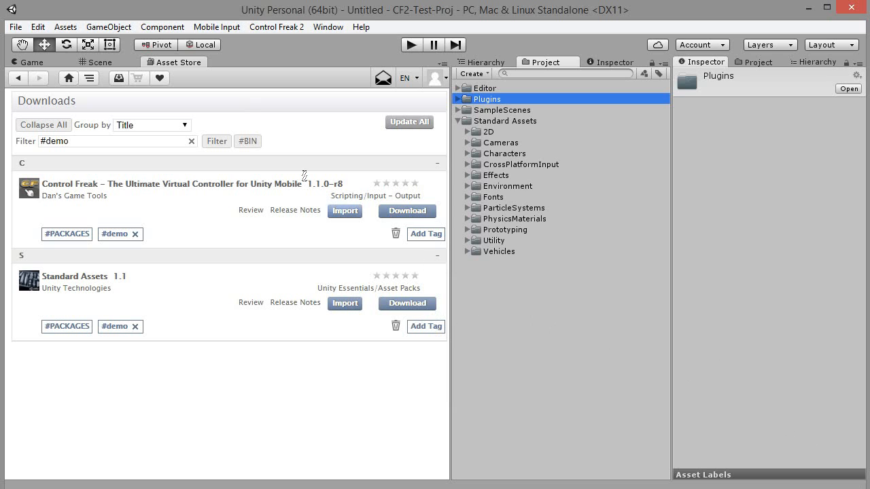
pyautogui.click(100, 61)
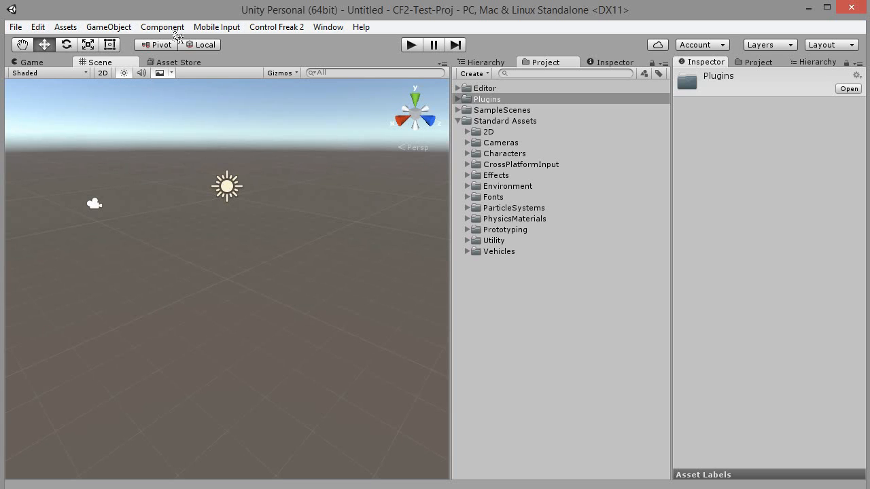
# Step: Open the CF2 Script Converter and show ThirdPersonUserControl.cs conversion details
pyautogui.click(276, 27)
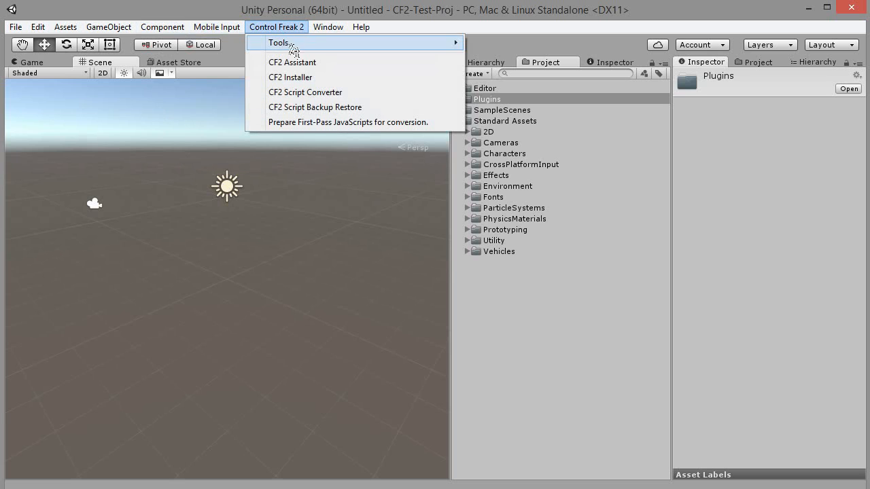
pyautogui.moveTo(305, 91)
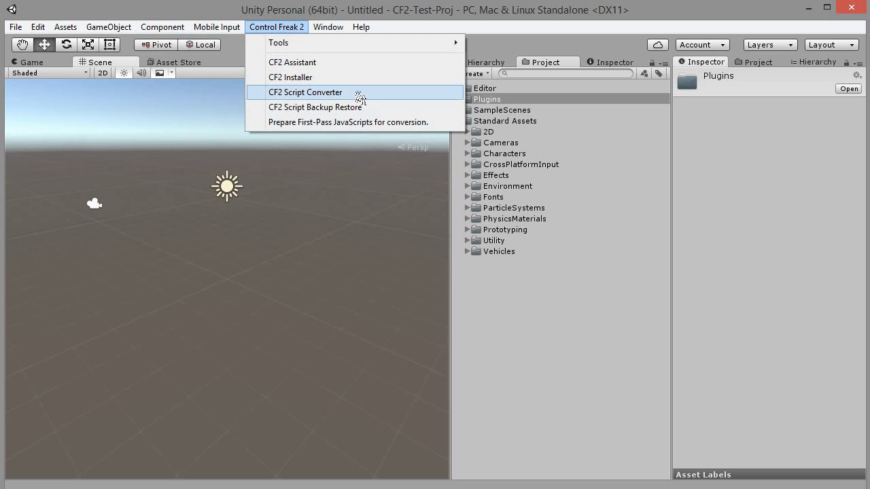
pyautogui.click(305, 92)
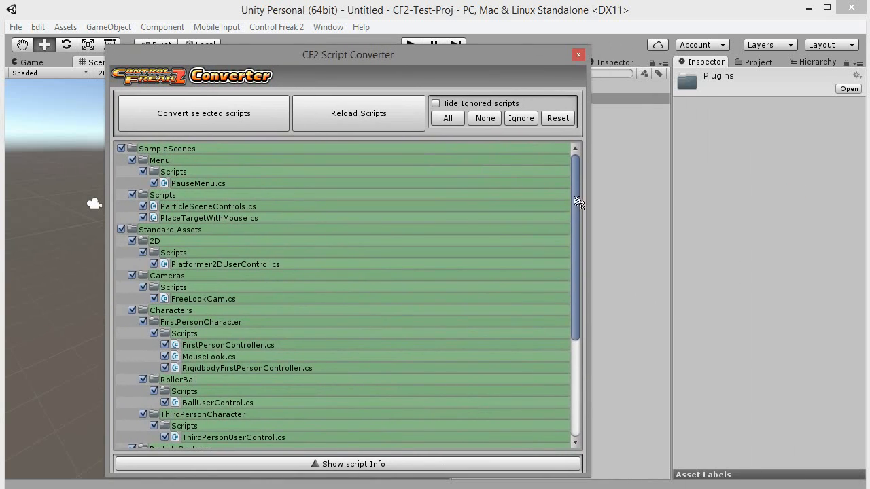
pyautogui.scroll(-3)
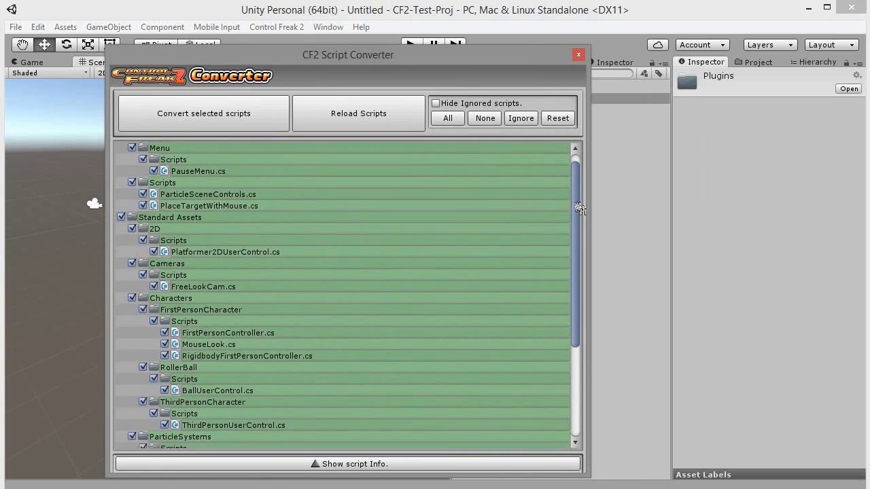
pyautogui.scroll(-3)
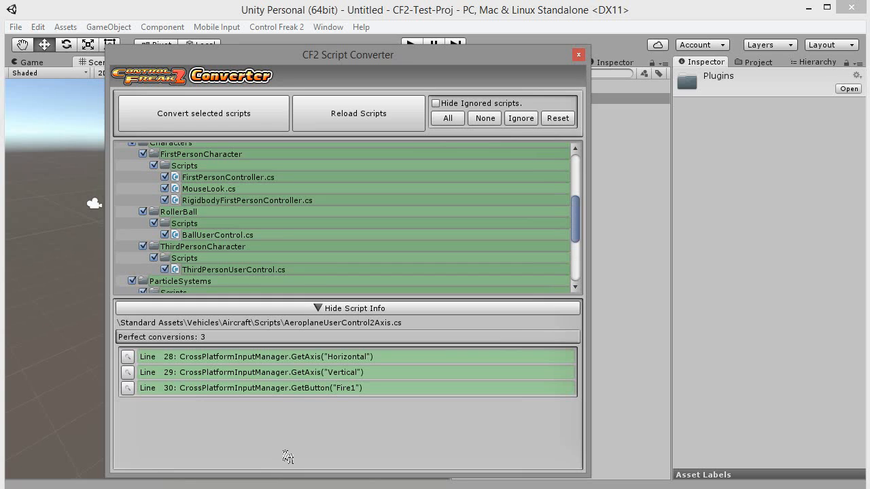
pyautogui.click(232, 270)
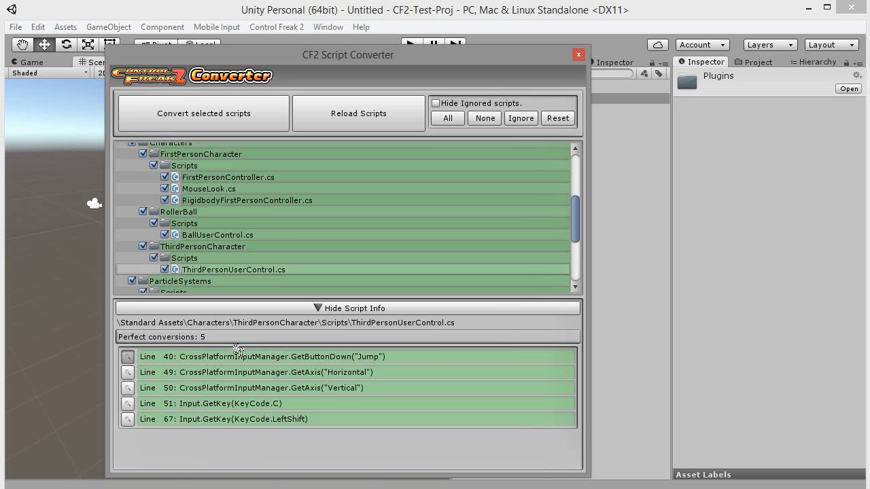
pyautogui.moveTo(234, 352)
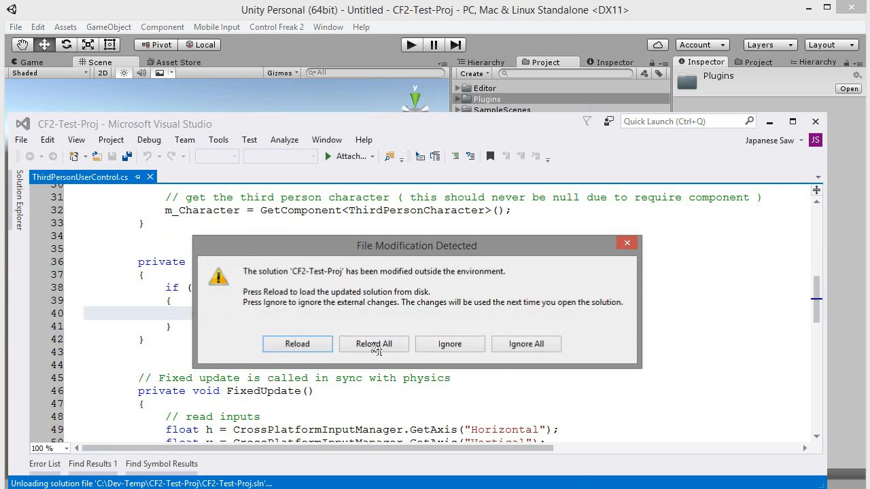
# Step: Reload all modified files in Visual Studio and view the line-40 Jump input
pyautogui.click(373, 343)
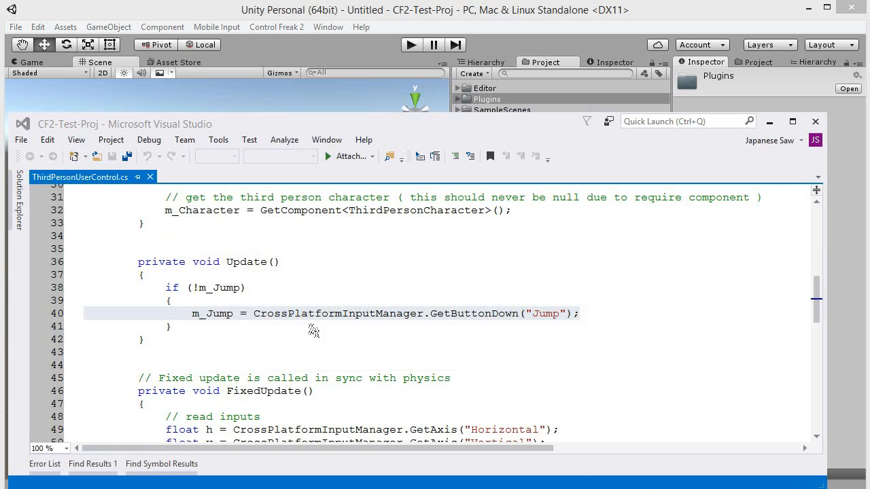
pyautogui.click(579, 313)
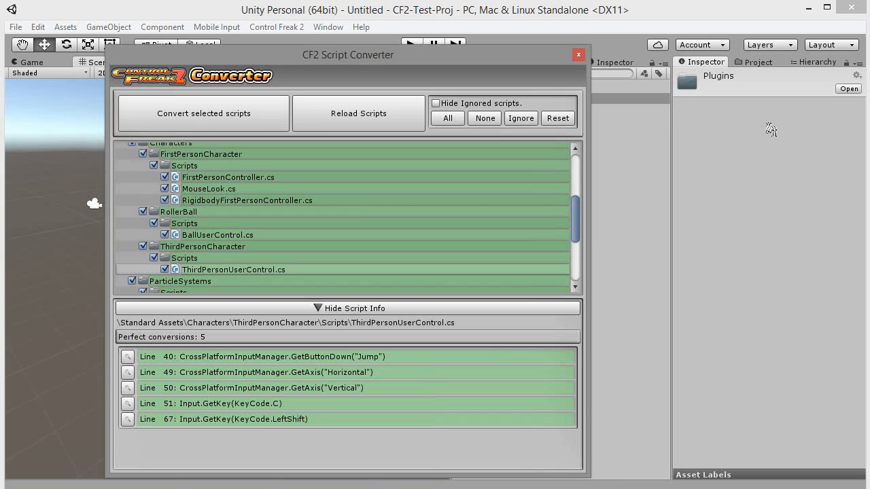
# Step: Hide script info, convert the 17 checked scripts, and confirm with OK
pyautogui.scroll(-3)
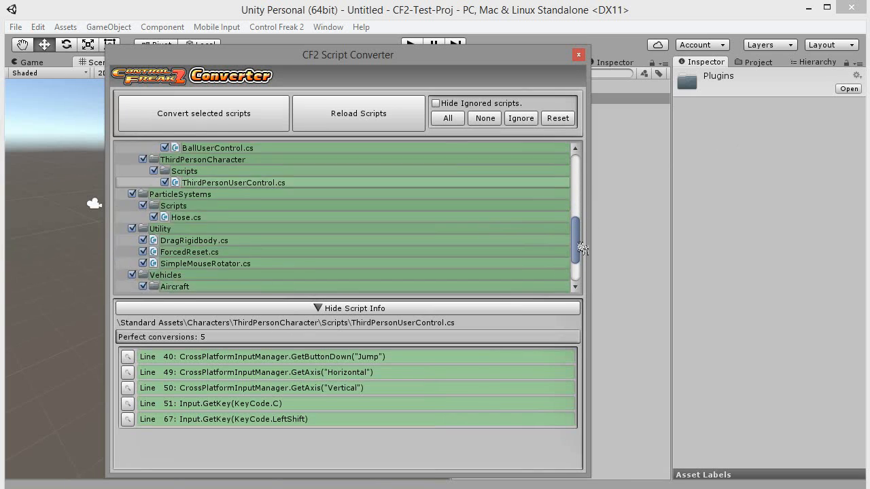
pyautogui.scroll(-3)
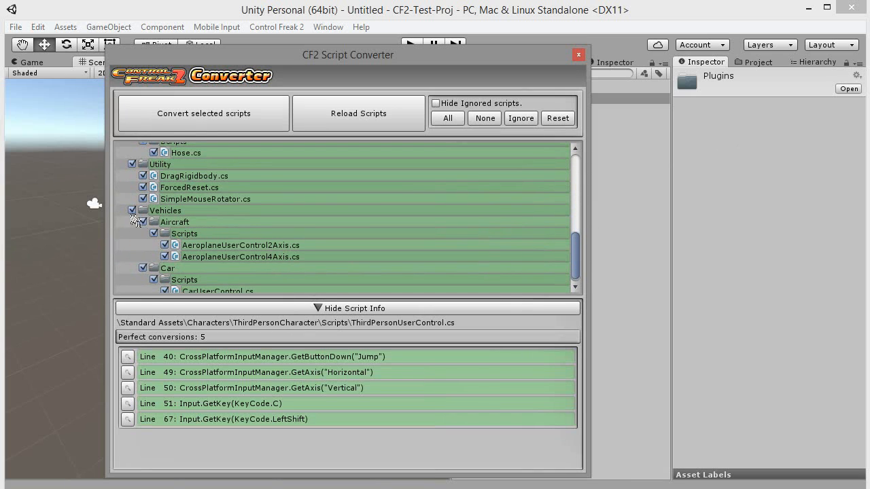
pyautogui.moveTo(151, 221)
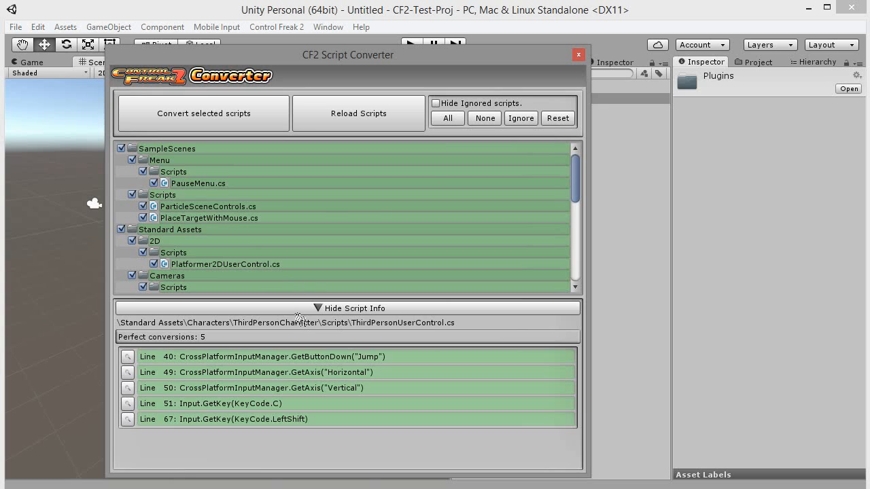
pyautogui.click(352, 308)
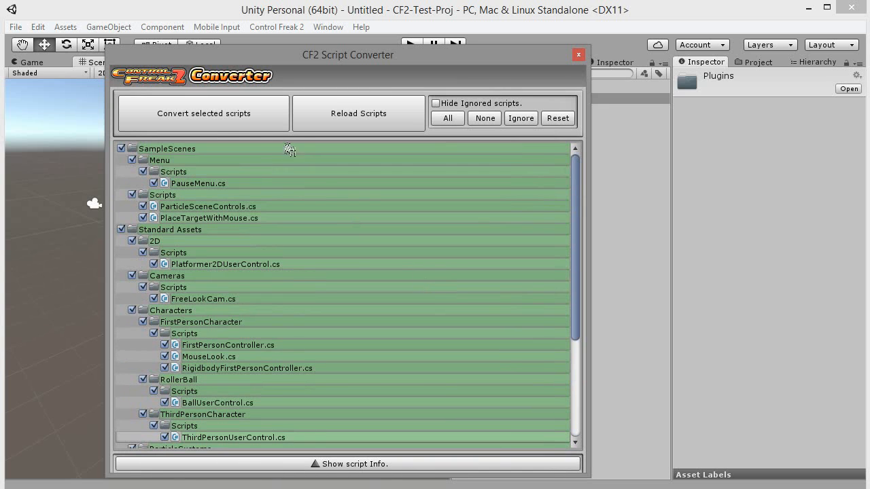
pyautogui.click(203, 113)
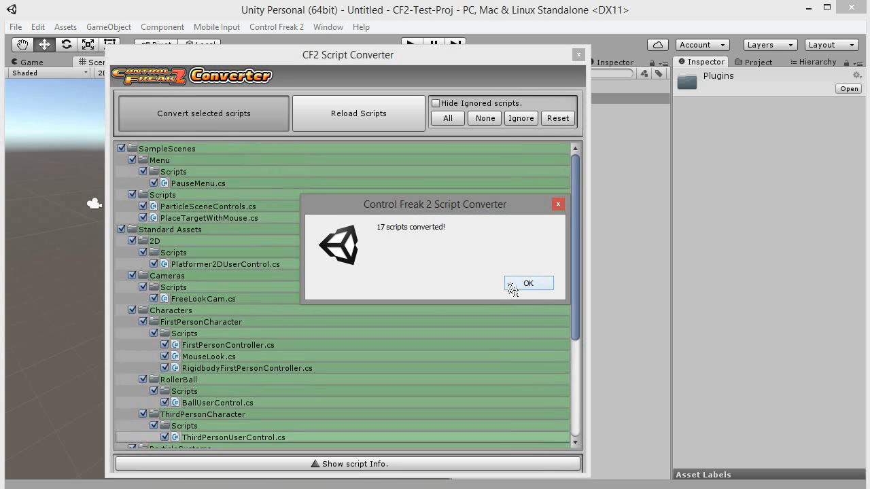
pyautogui.click(529, 283)
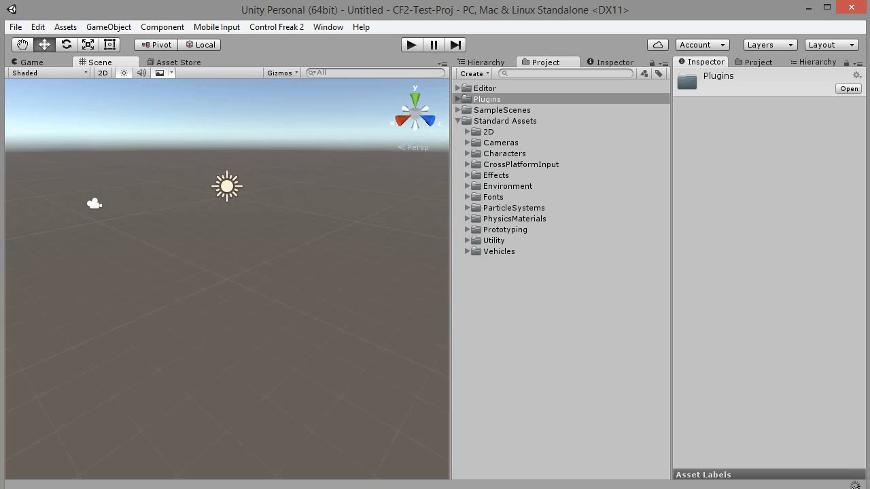
pyautogui.moveTo(849, 483)
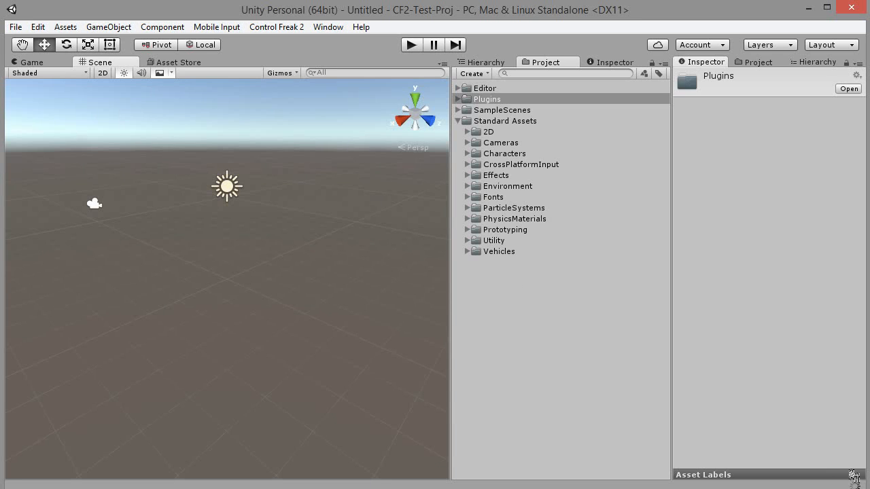
pyautogui.moveTo(524, 352)
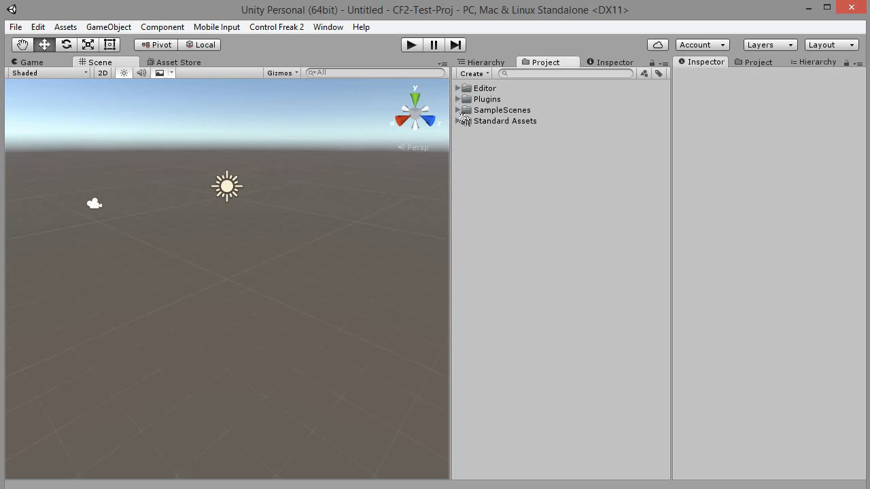
# Step: Open CharacterThirdPerson from SampleScenes > Scenes and orbit around the walkway level
pyautogui.click(459, 109)
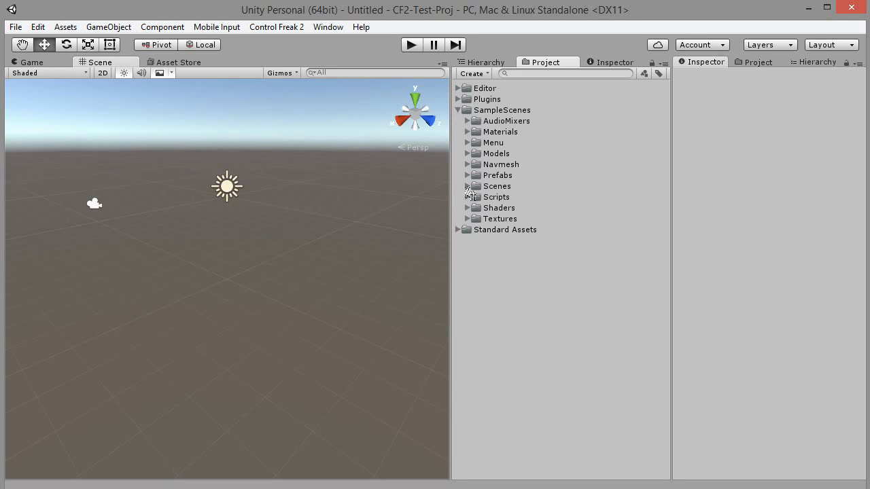
pyautogui.click(468, 186)
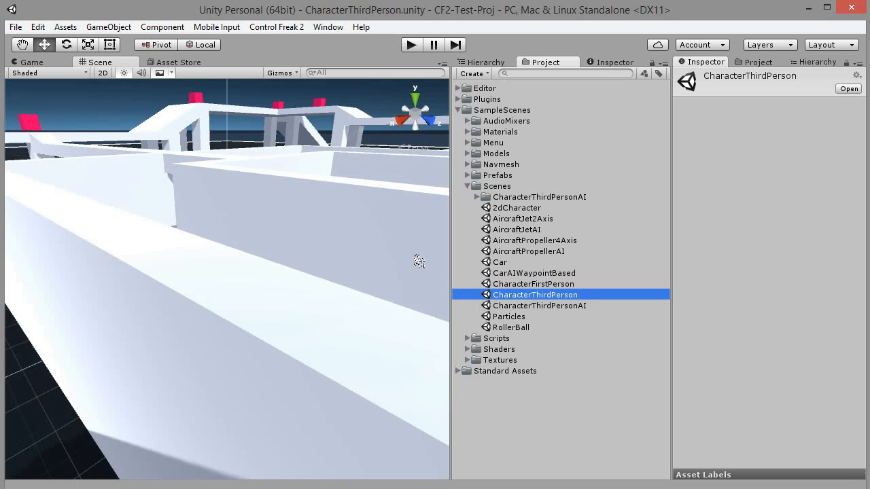
pyautogui.moveTo(418, 261); pyautogui.dragTo(172, 261)
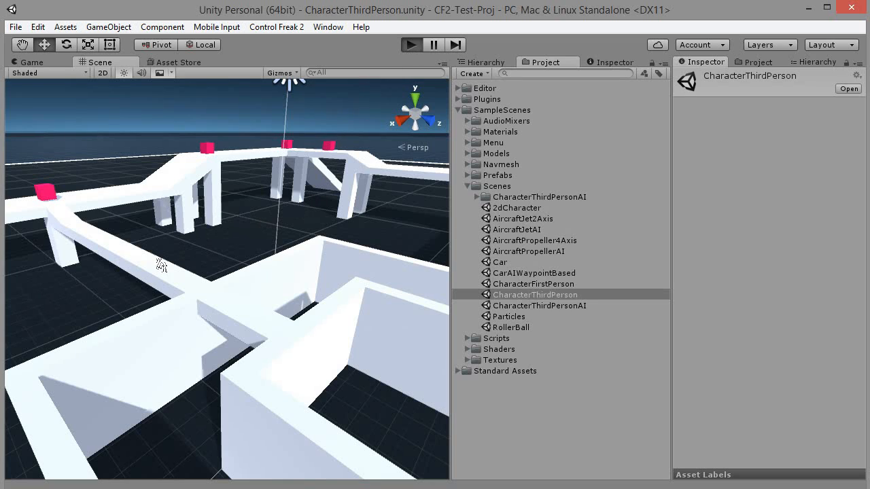
pyautogui.moveTo(233, 283)
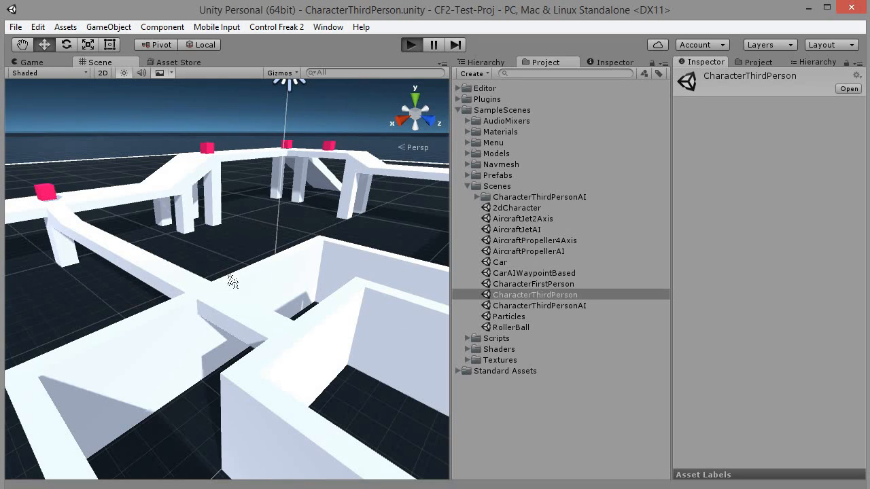
pyautogui.click(411, 44)
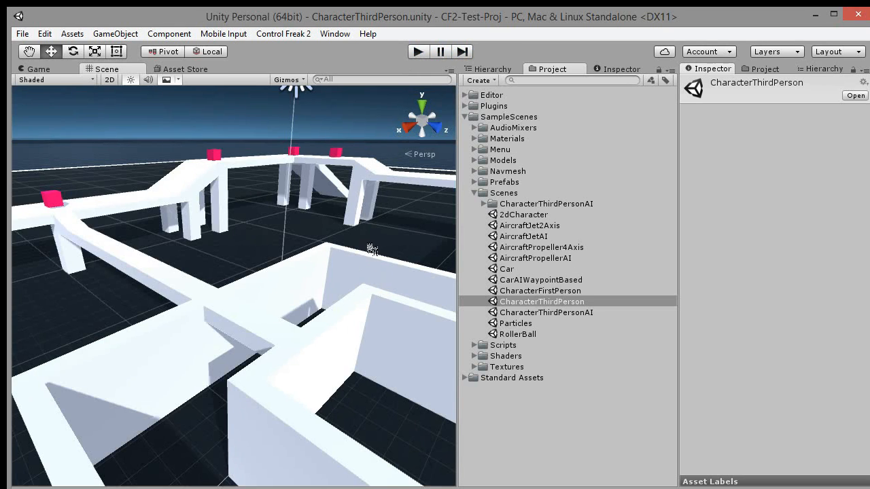
pyautogui.moveTo(313, 131)
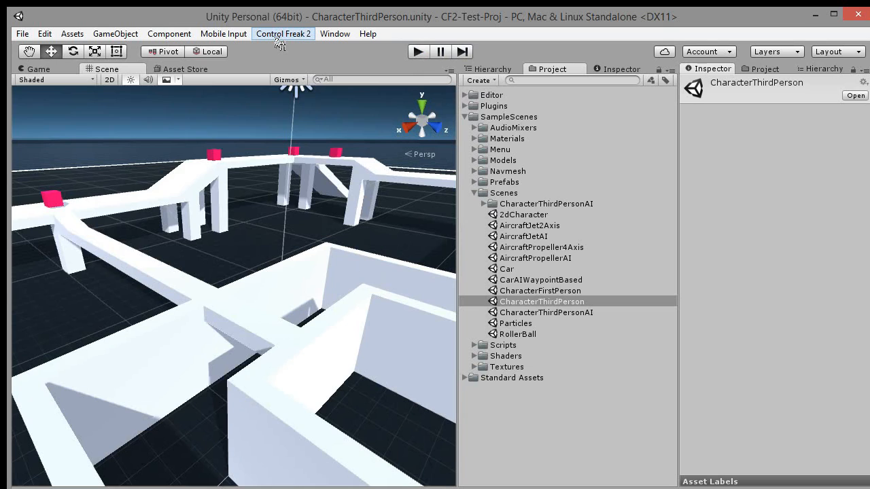
# Step: Open the CF2 Assistant, play the scene to capture inputs, and move the window right
pyautogui.click(283, 33)
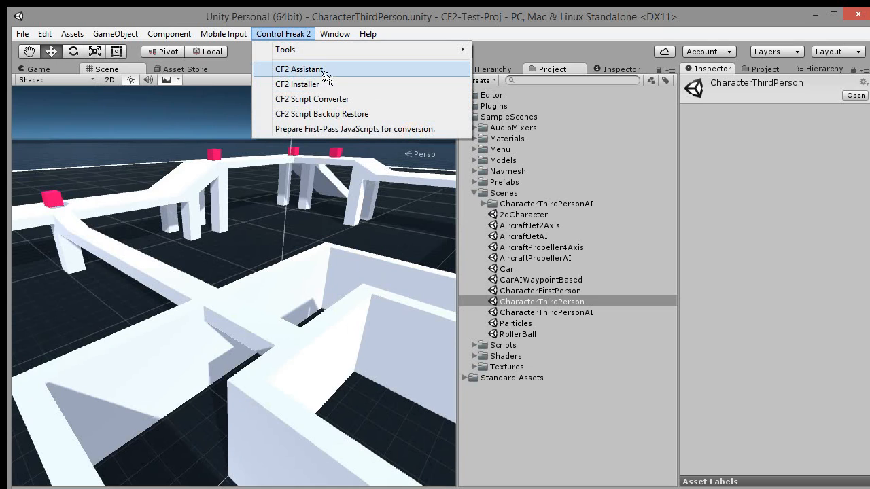
pyautogui.click(300, 69)
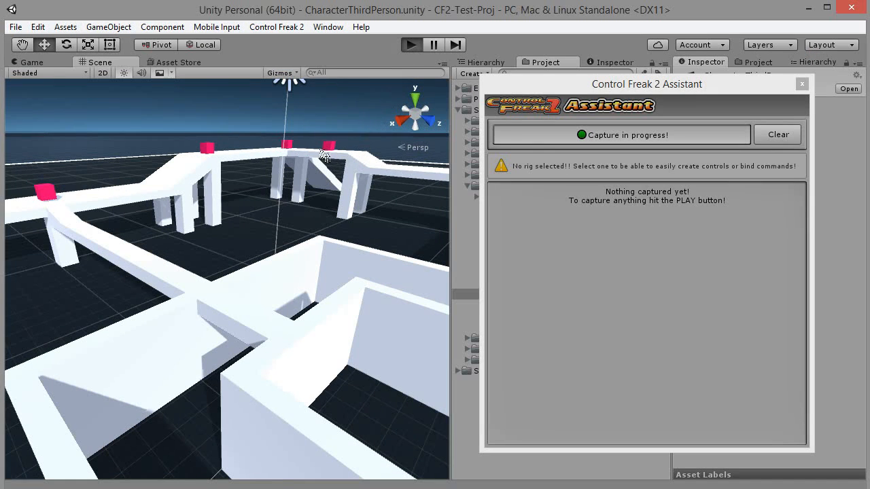
pyautogui.click(411, 44)
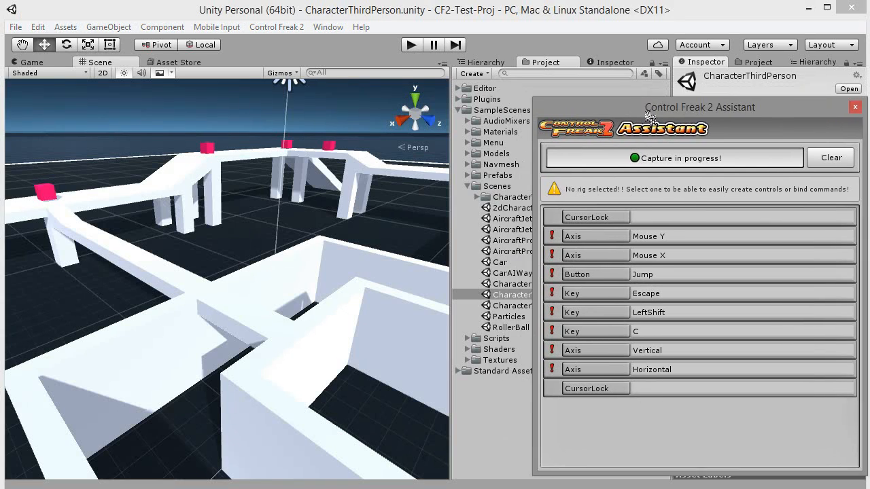
pyautogui.moveTo(699, 106); pyautogui.dragTo(653, 130)
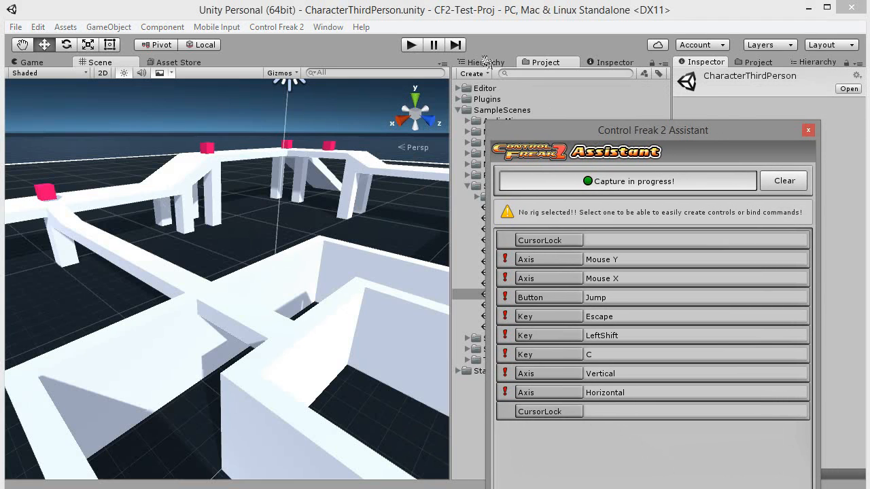
pyautogui.moveTo(653, 130); pyautogui.dragTo(720, 100)
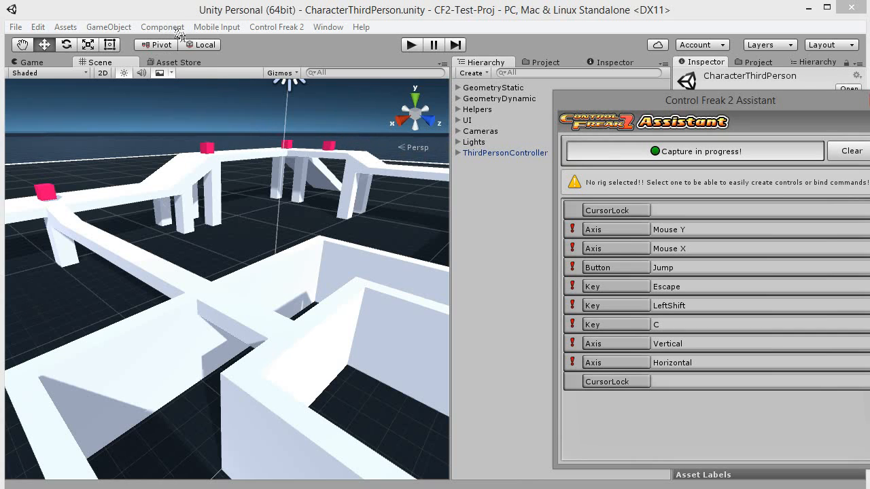
# Step: Add an InputRig with Panel, transfer the checked axes, and overwrite existing ones
pyautogui.click(108, 26)
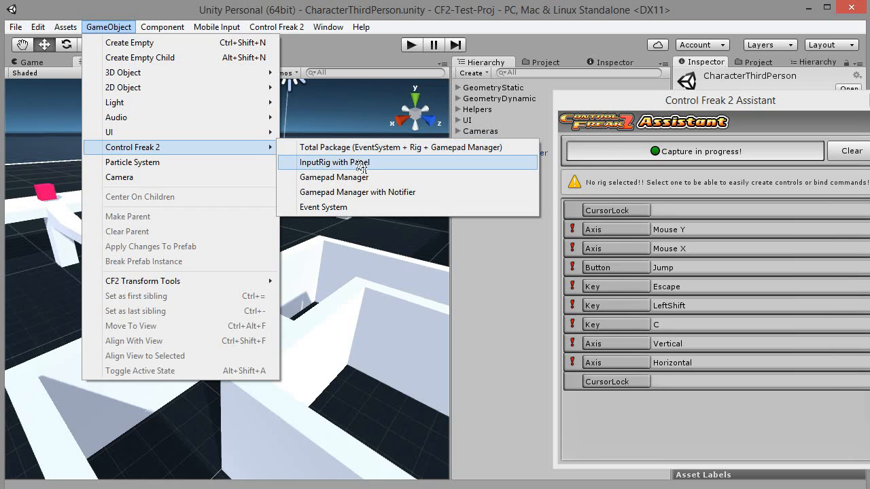
pyautogui.click(335, 162)
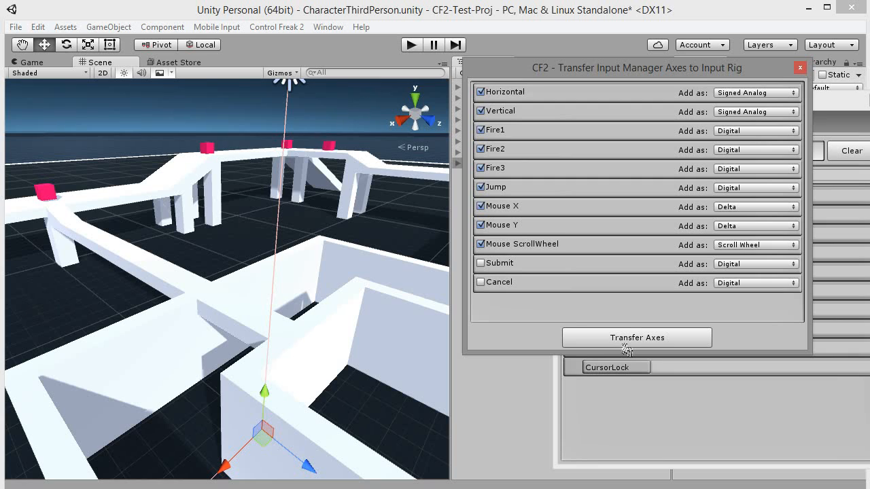
pyautogui.click(637, 337)
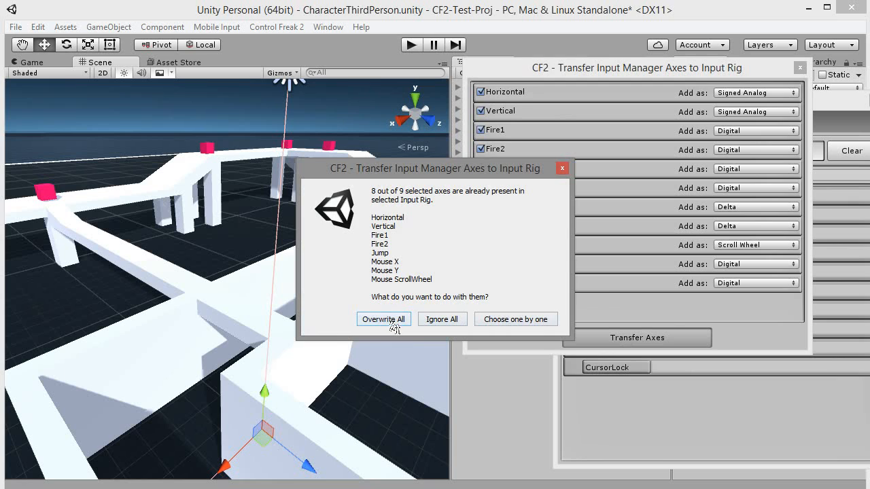
pyautogui.click(382, 319)
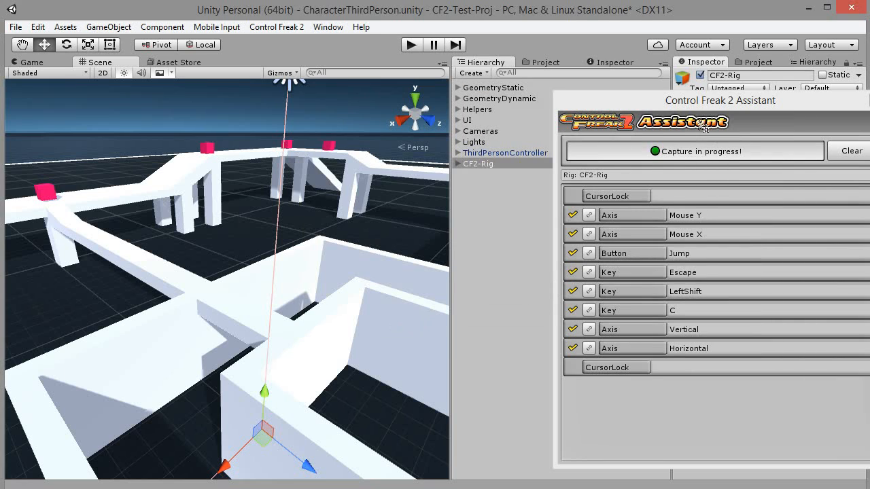
# Step: Reposition the CF2 Assistant and frame the CF2-Rig canvas in the Scene view
pyautogui.moveTo(721, 100); pyautogui.dragTo(684, 104)
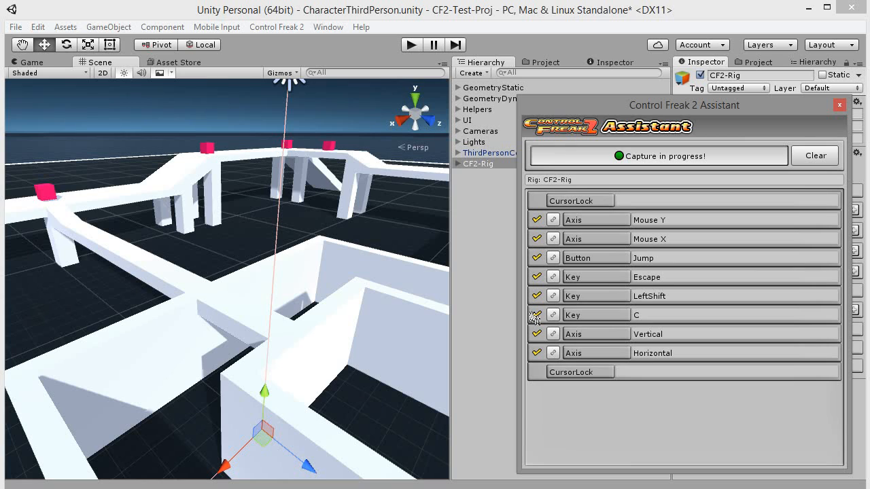
pyautogui.moveTo(605, 115)
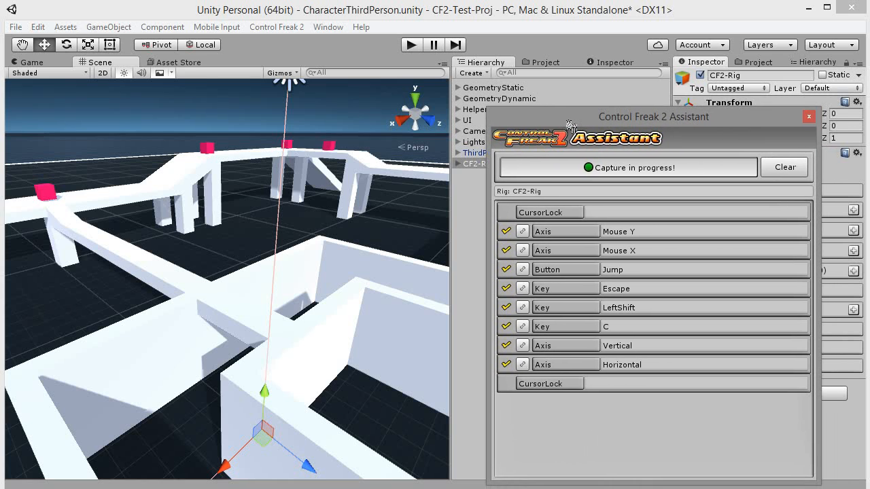
pyautogui.moveTo(653, 116); pyautogui.dragTo(685, 105)
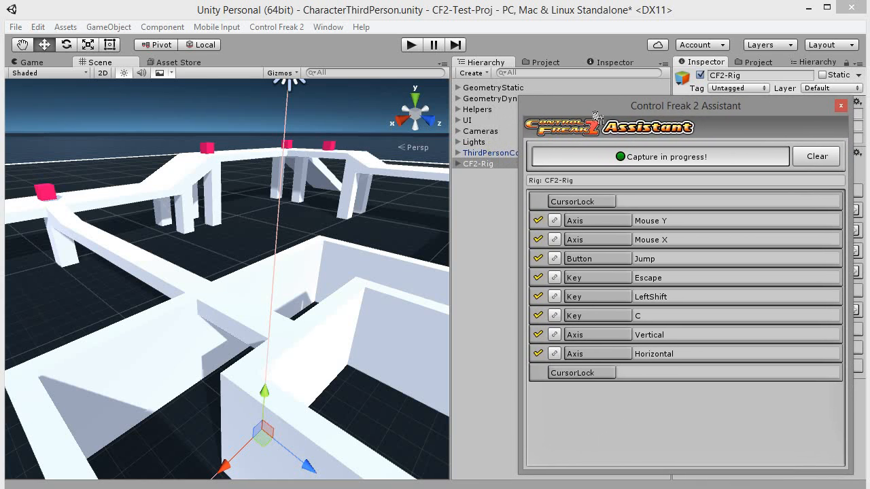
pyautogui.click(480, 163)
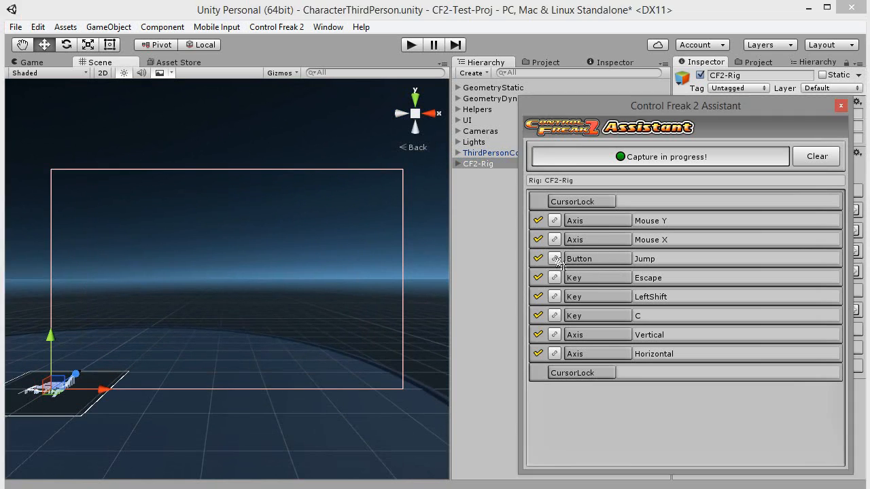
# Step: Create a circular Jump touch button bound to the Jump axis via the CF2 Button Wizard
pyautogui.click(554, 259)
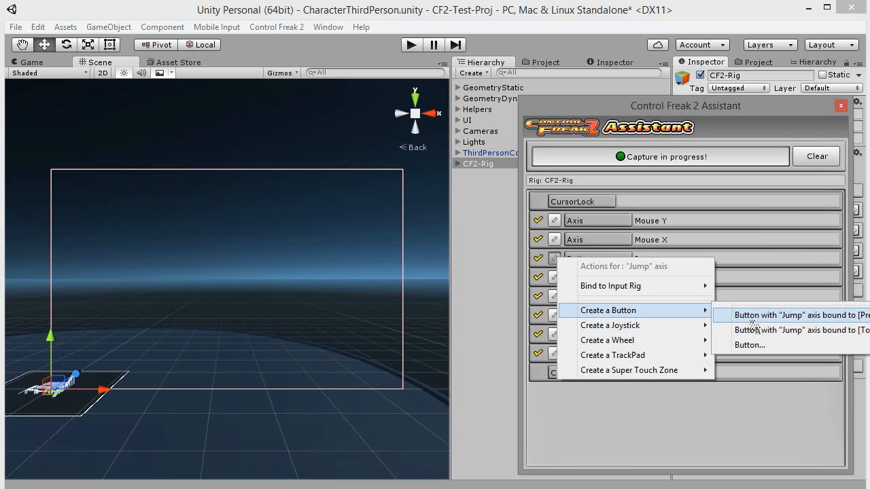
pyautogui.click(802, 315)
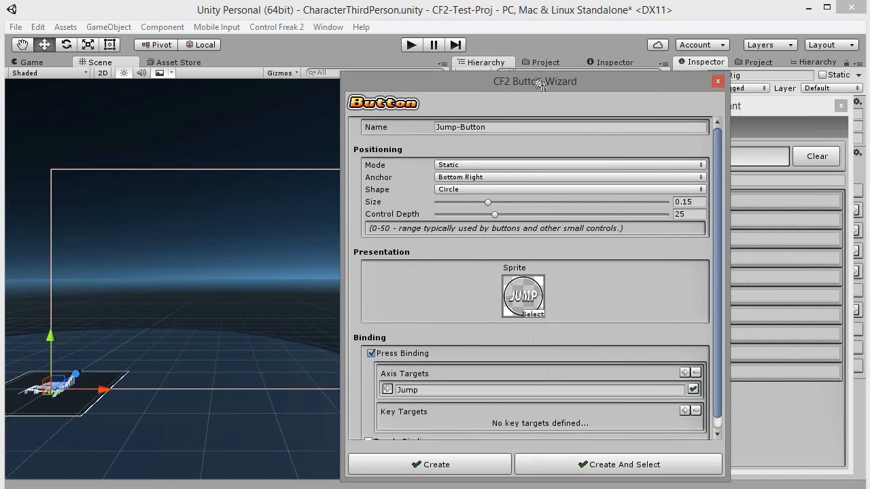
pyautogui.moveTo(535, 81); pyautogui.dragTo(526, 64)
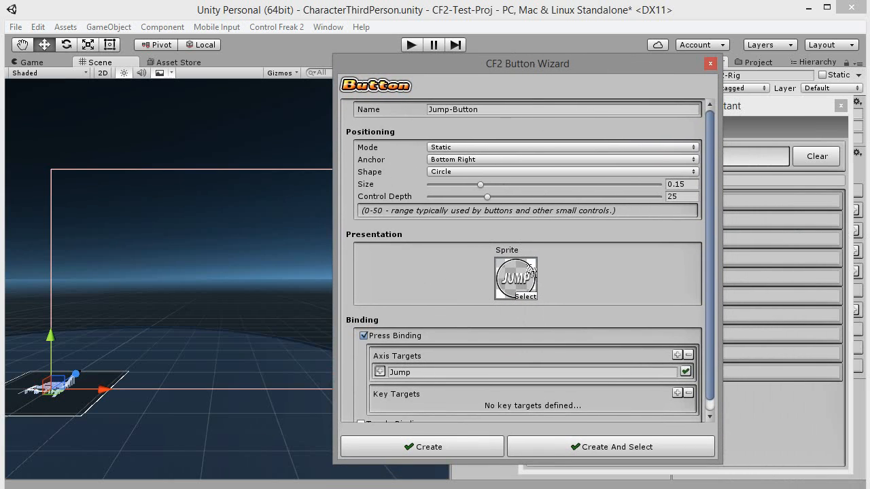
pyautogui.moveTo(714, 291)
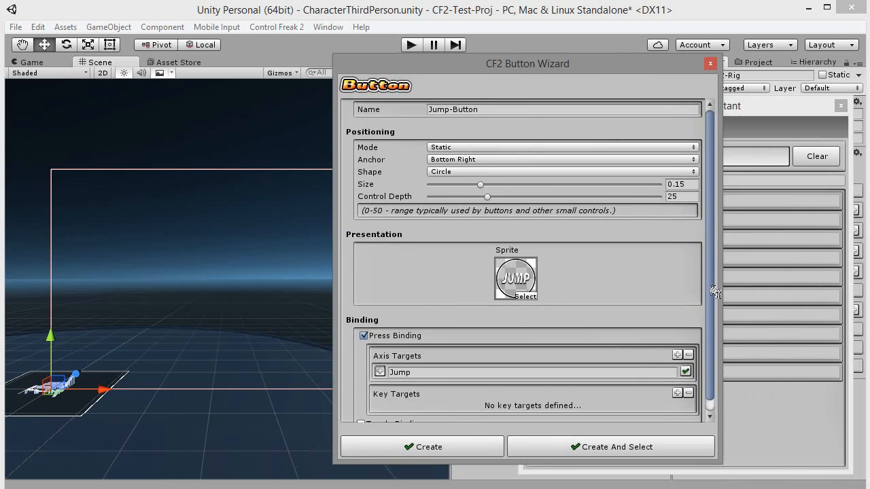
pyautogui.scroll(-3)
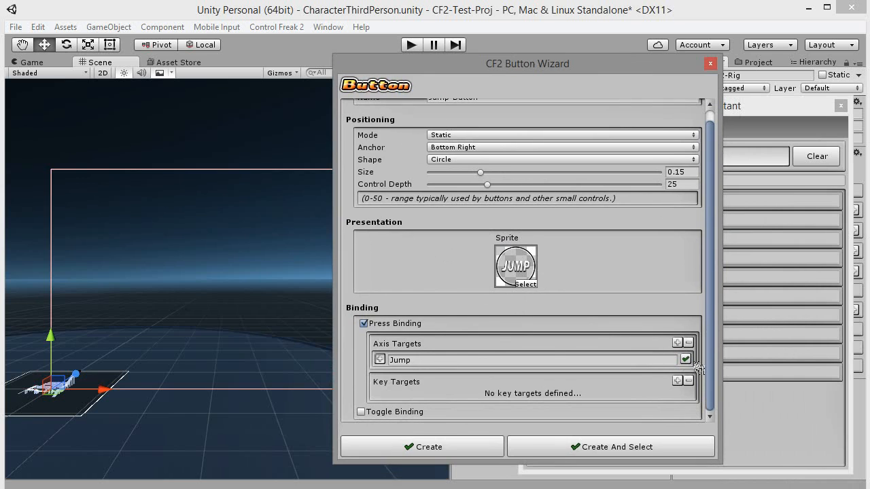
pyautogui.click(685, 360)
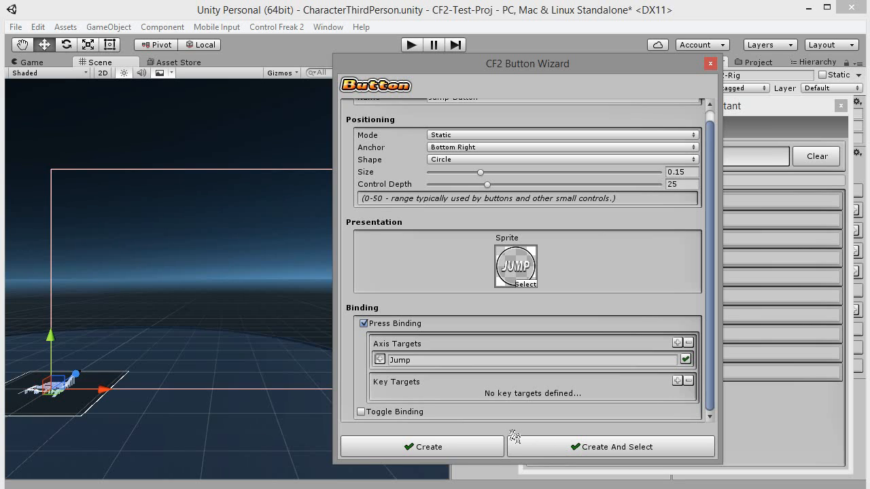
pyautogui.click(612, 447)
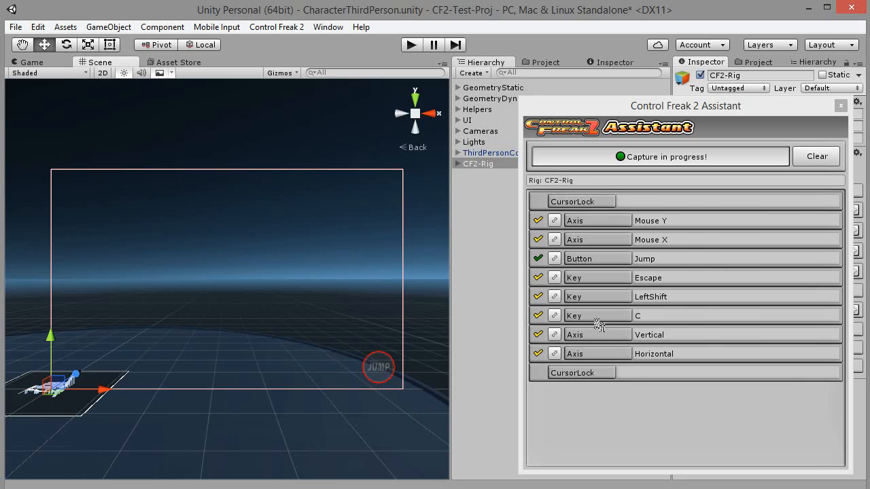
pyautogui.moveTo(654, 262)
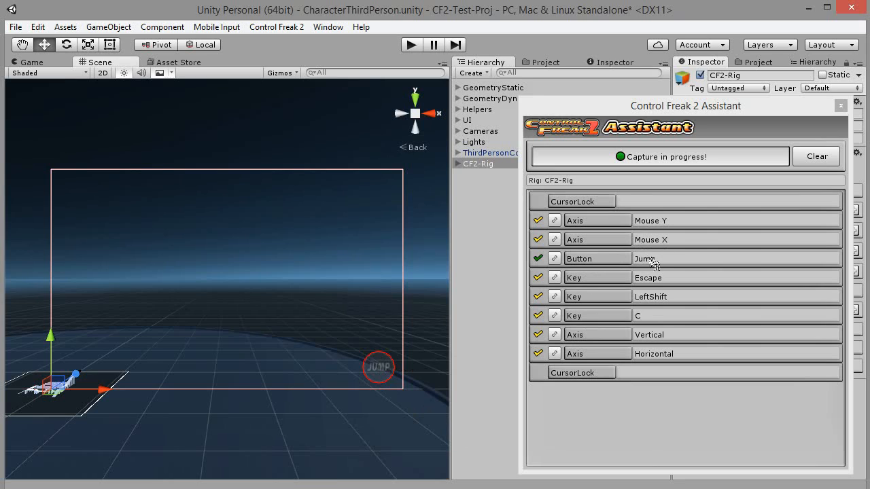
pyautogui.moveTo(558, 343)
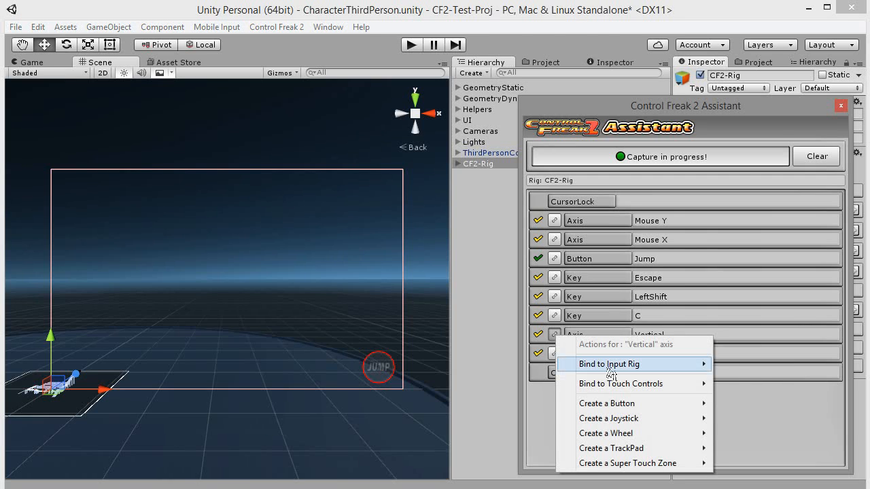
pyautogui.moveTo(608, 418)
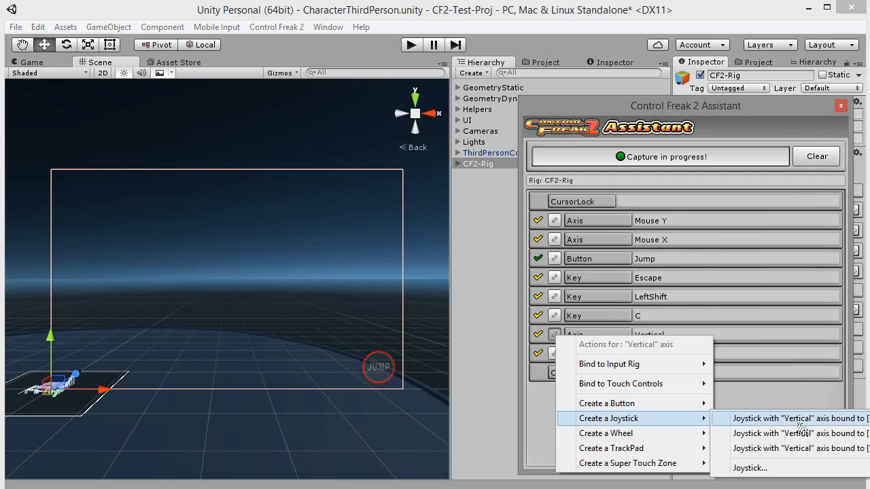
# Step: Start Joystick-0 bound to the Vertical axis and enable its horizontal axis binding
pyautogui.click(799, 418)
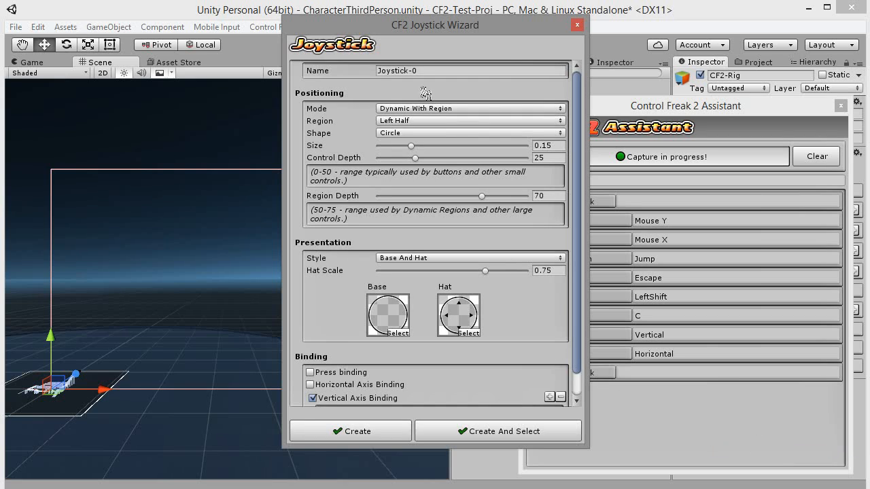
pyautogui.click(471, 70)
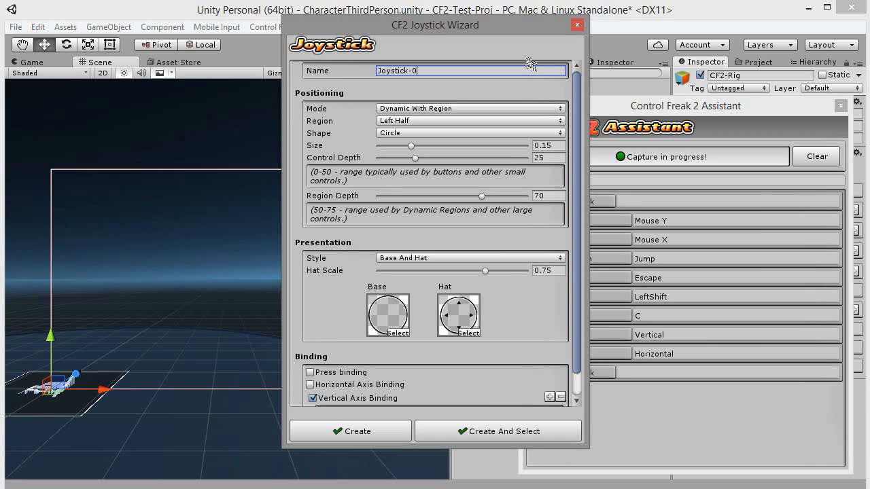
pyautogui.press('Backspace')
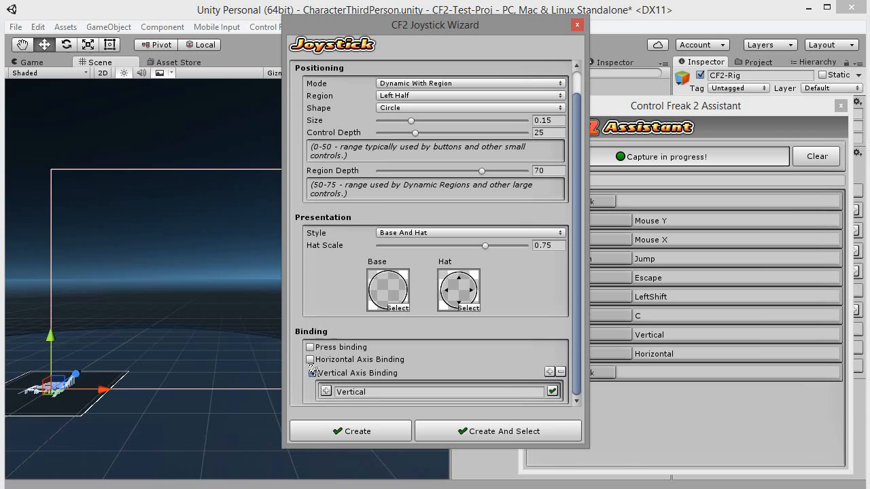
pyautogui.click(311, 360)
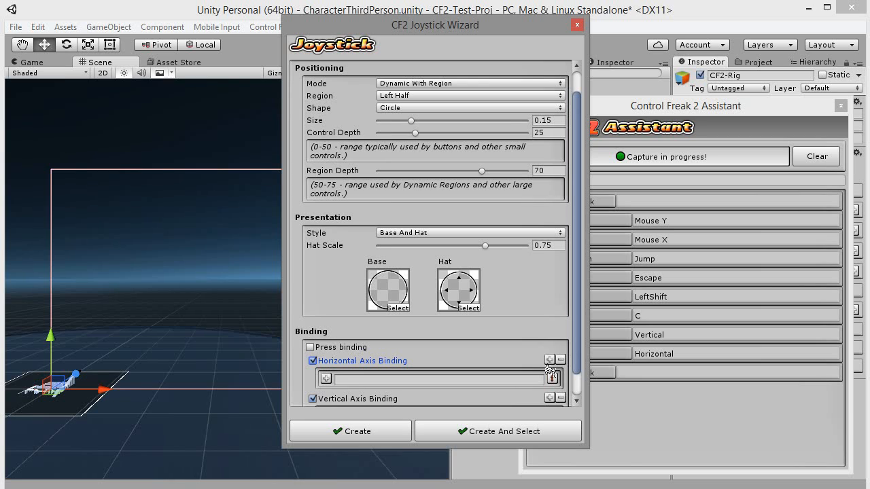
# Step: Bind Joystick-0's horizontal axis to Horizontal
pyautogui.click(551, 378)
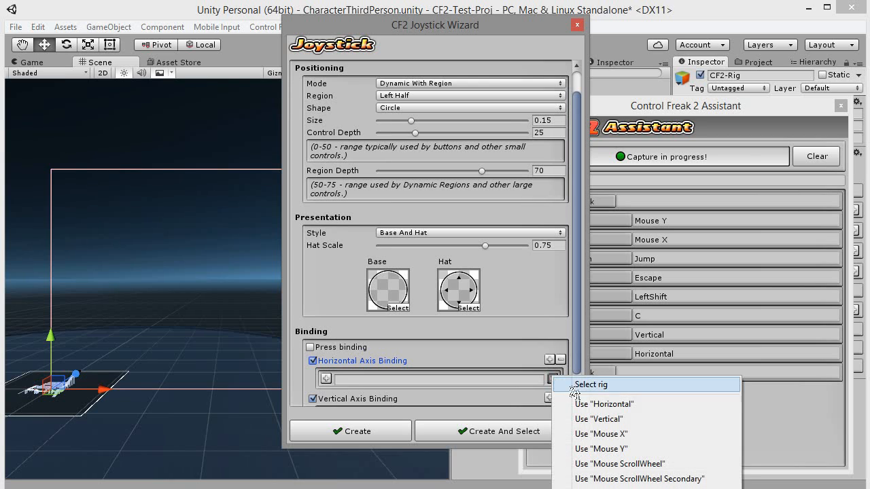
pyautogui.click(603, 404)
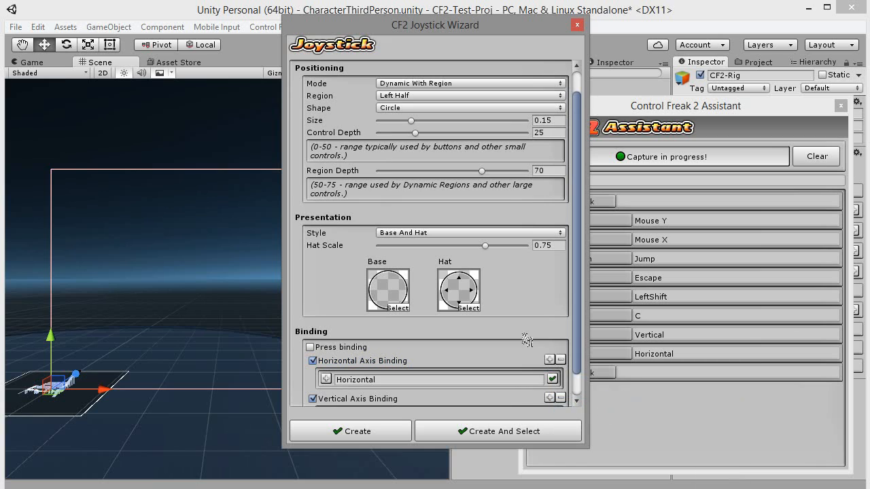
pyautogui.moveTo(544, 313)
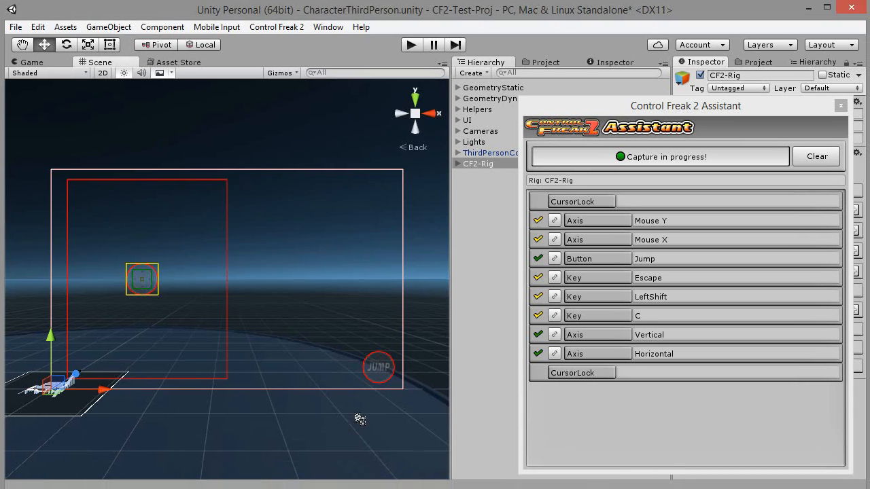
pyautogui.moveTo(398, 198)
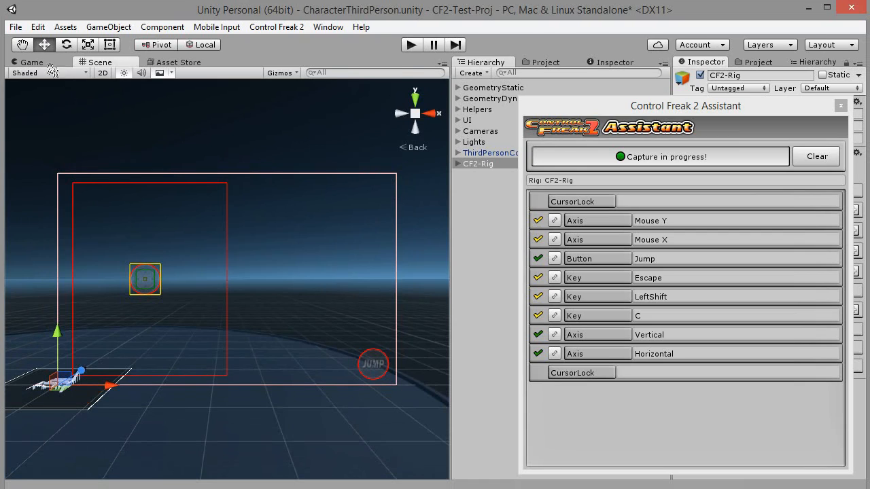
# Step: Preview the Game view, then bring up the Mouse Y axis actions in the CF2 Assistant
pyautogui.click(32, 62)
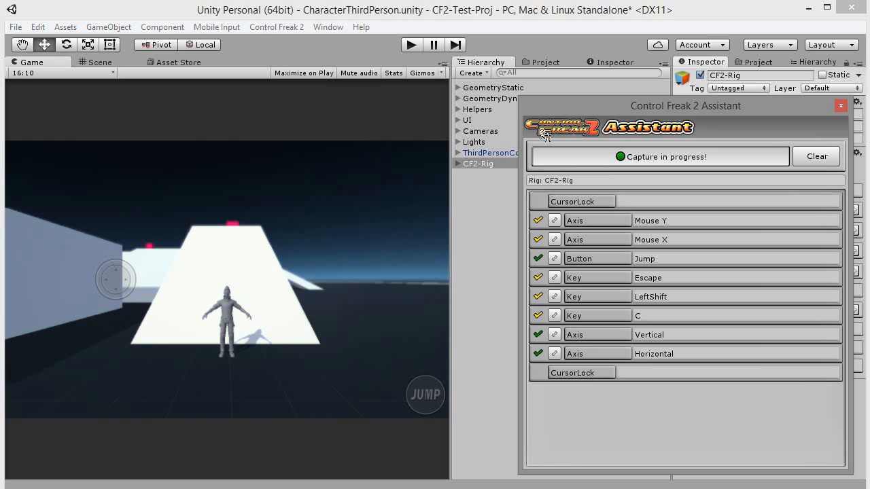
pyautogui.moveTo(605, 287)
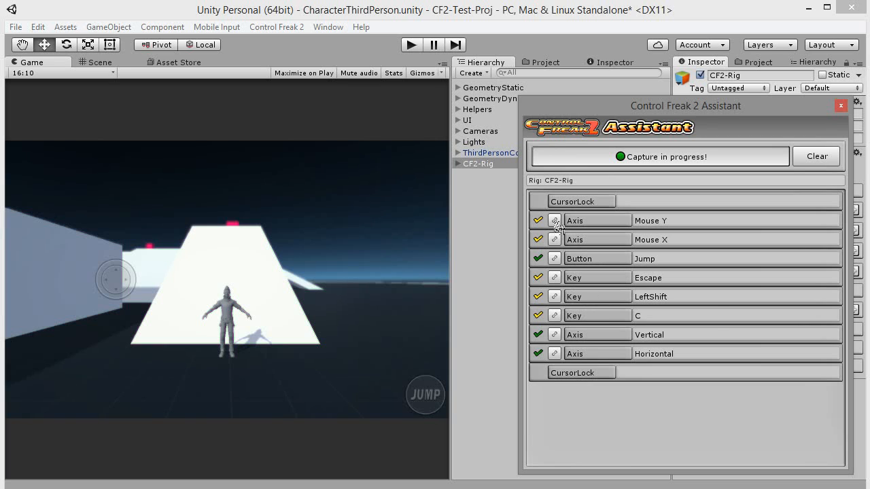
pyautogui.click(555, 220)
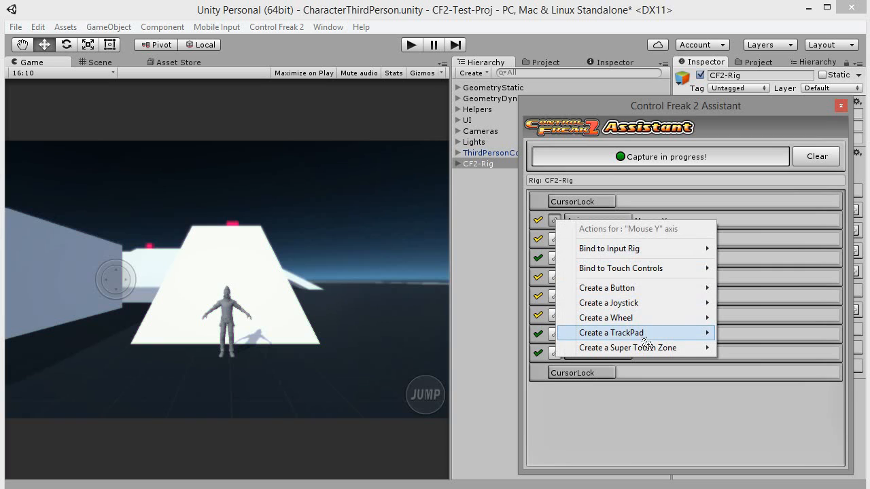
pyautogui.moveTo(611, 333)
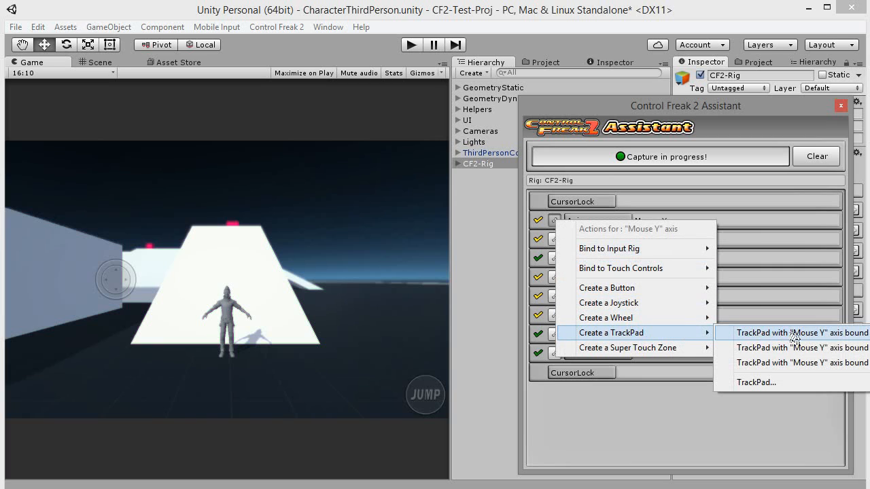
# Step: Create a trackpad bound to Mouse Y and rename it Look-Trackpad
pyautogui.click(802, 332)
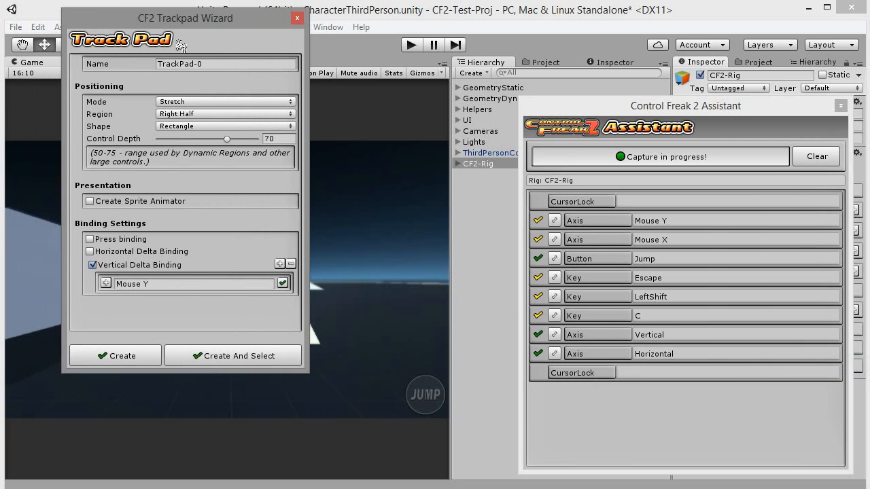
pyautogui.click(227, 63)
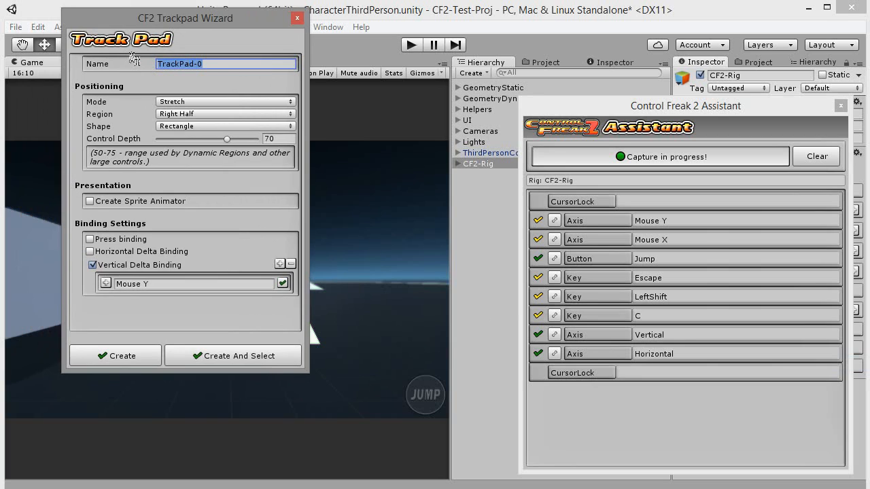
pyautogui.write('Lokk')
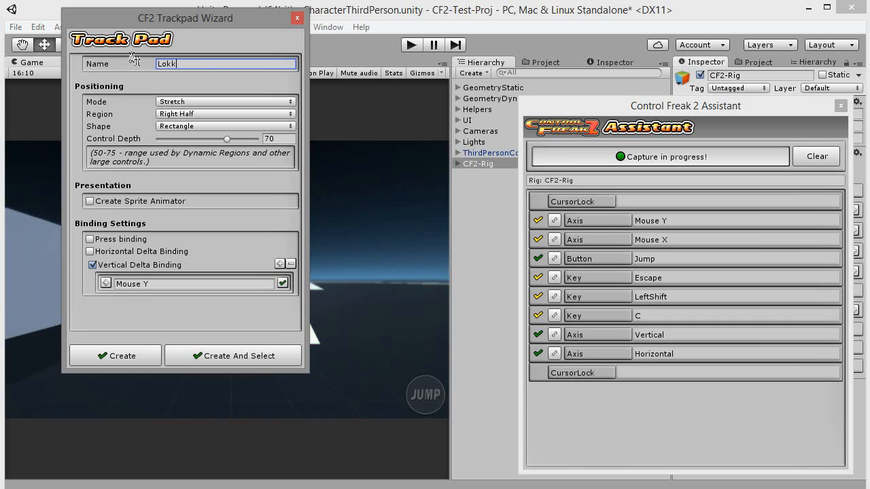
pyautogui.write('Look-T')
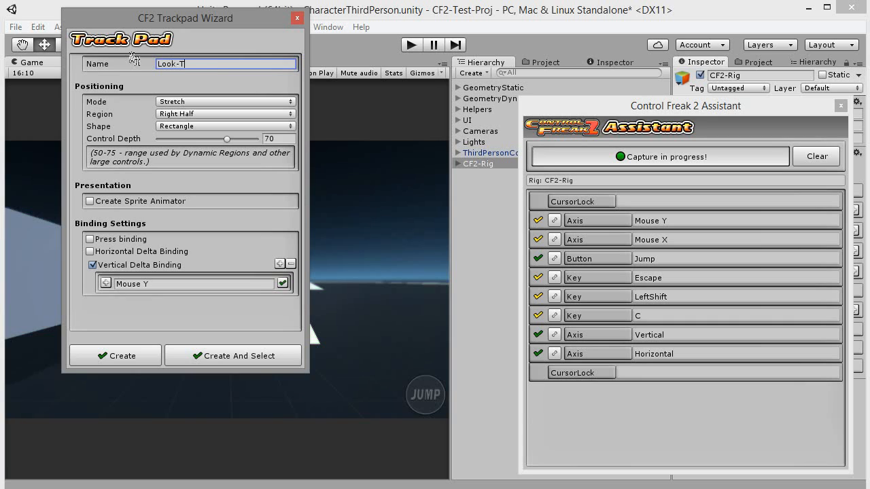
pyautogui.write('rackpad')
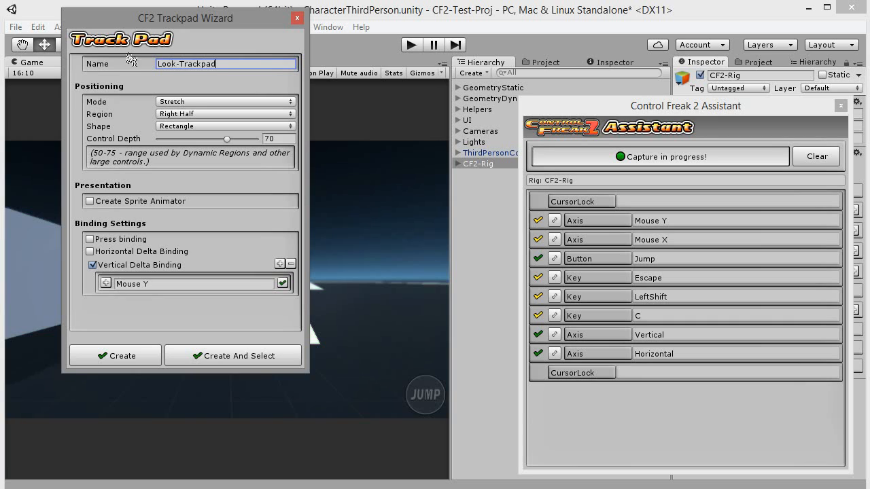
# Step: Keep Look-Trackpad on the right half and bind its horizontal delta to Mouse X
pyautogui.click(225, 114)
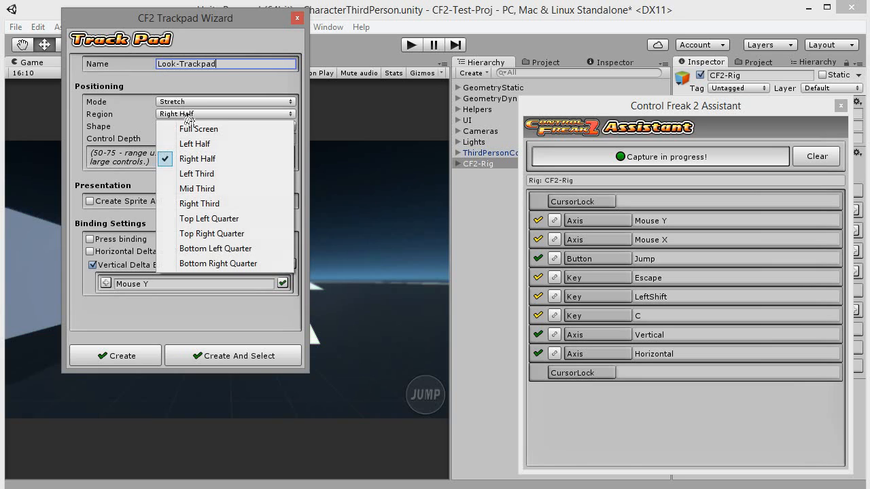
pyautogui.click(197, 159)
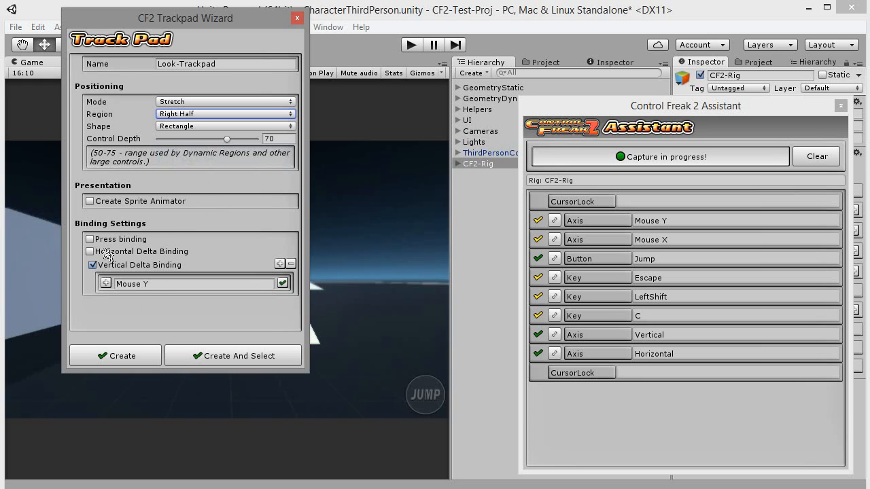
pyautogui.click(93, 251)
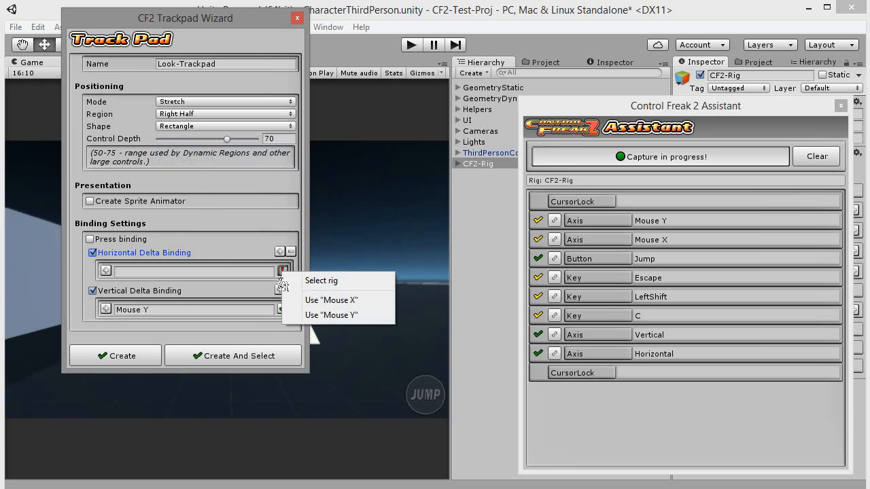
pyautogui.click(331, 300)
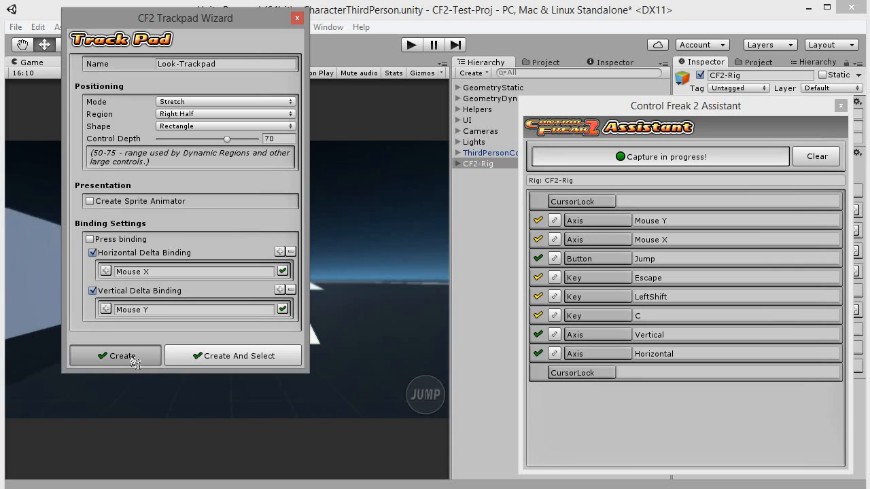
pyautogui.click(115, 356)
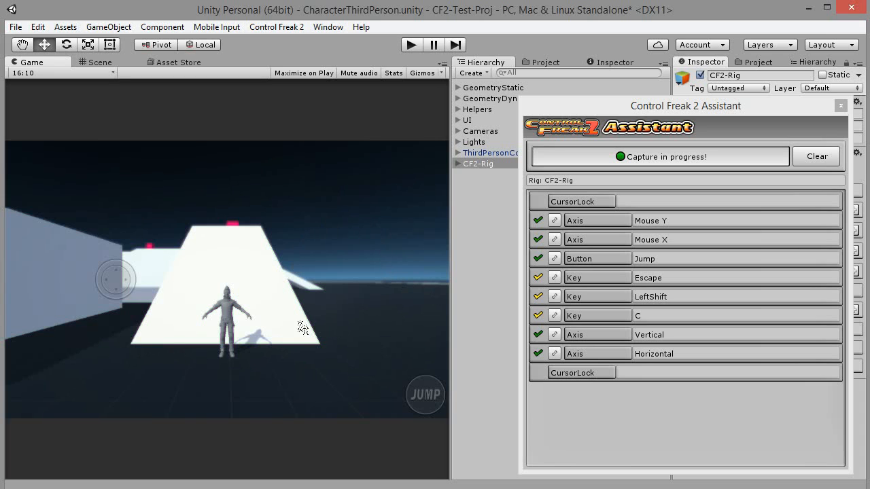
pyautogui.moveTo(100, 73)
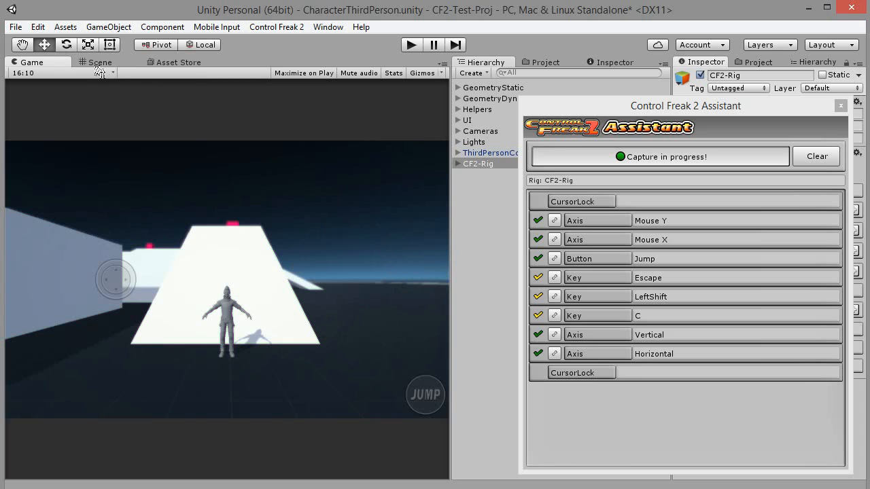
# Step: Show the Scene view with CF2-Canvas selected, repositioning the assistant window
pyautogui.click(100, 61)
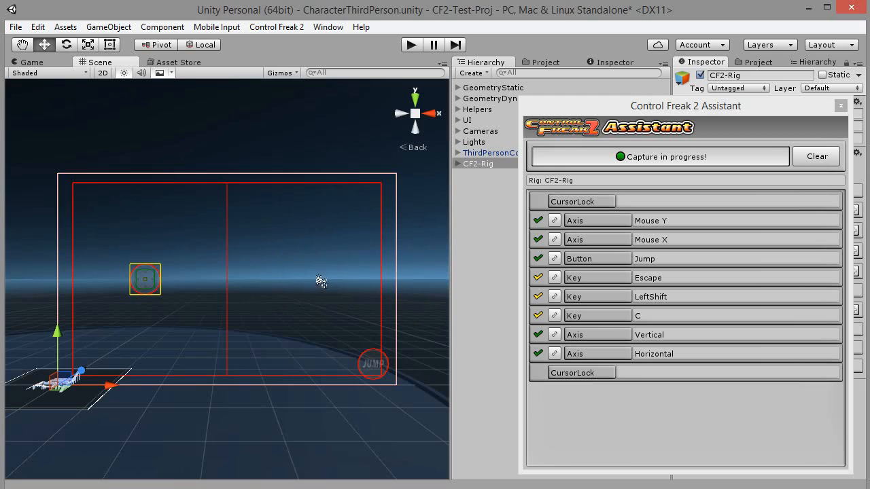
pyautogui.click(478, 163)
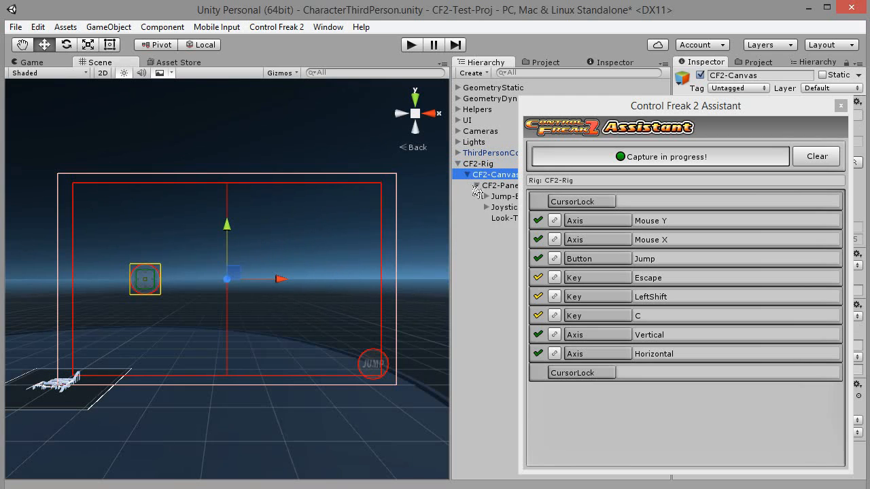
pyautogui.moveTo(685, 105); pyautogui.dragTo(258, 96)
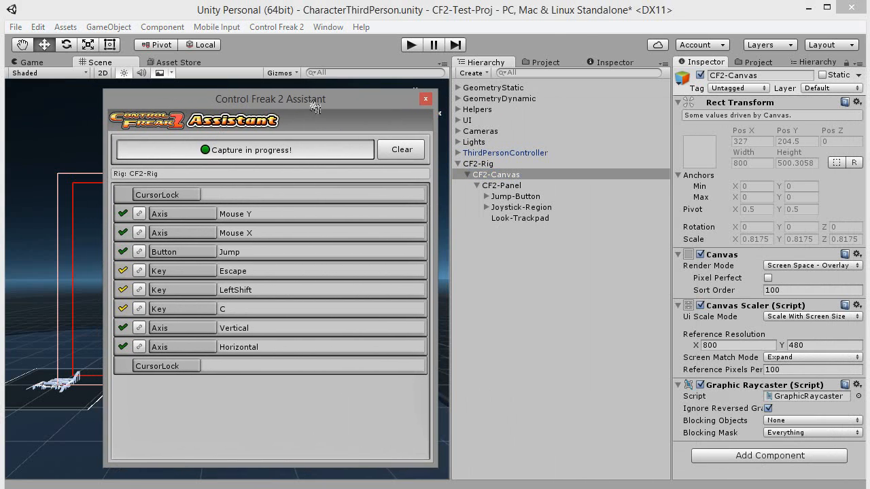
pyautogui.moveTo(270, 99); pyautogui.dragTo(618, 74)
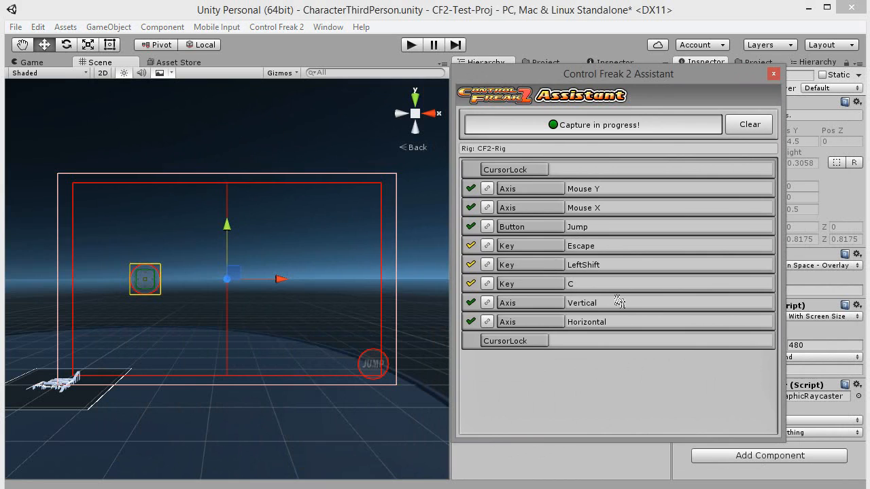
pyautogui.moveTo(425, 168)
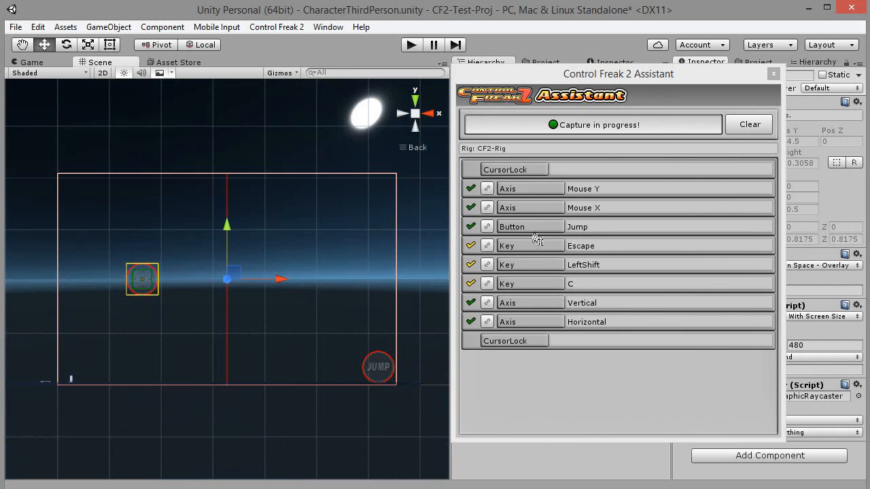
pyautogui.moveTo(484, 295)
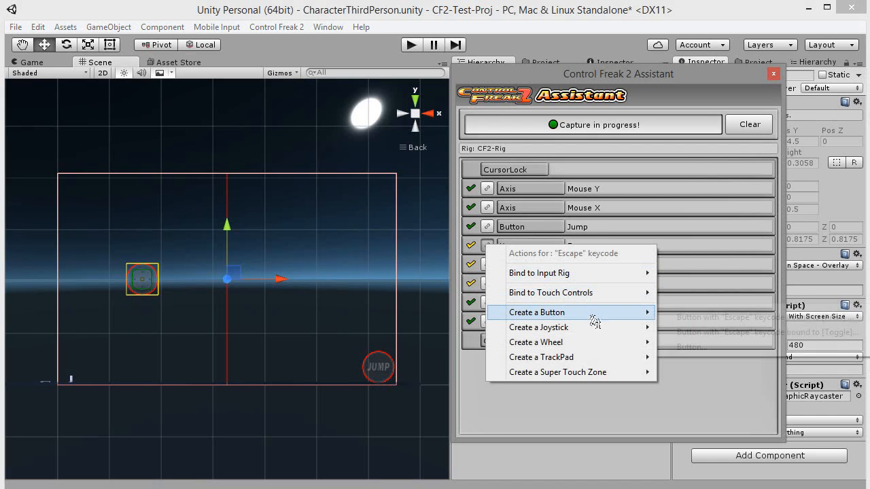
# Step: Create an Escape-bound button named Pause-Button, anchored top left, and adjust its size
pyautogui.click(536, 312)
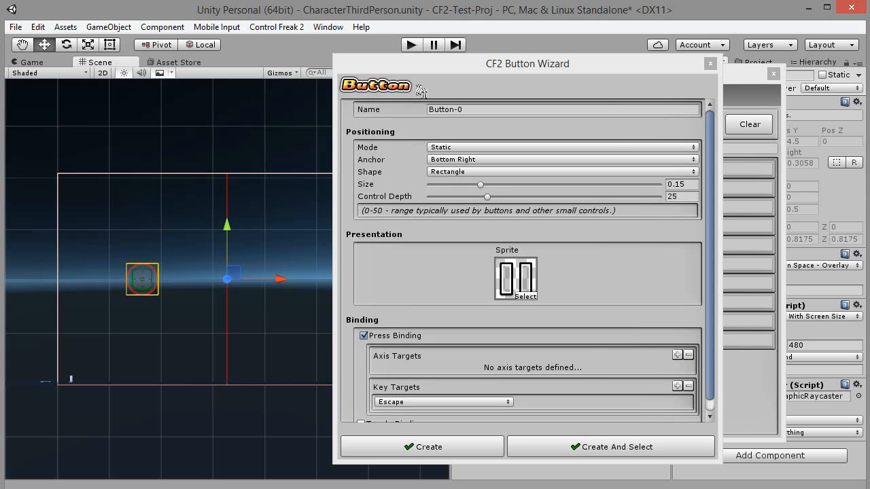
pyautogui.click(562, 109)
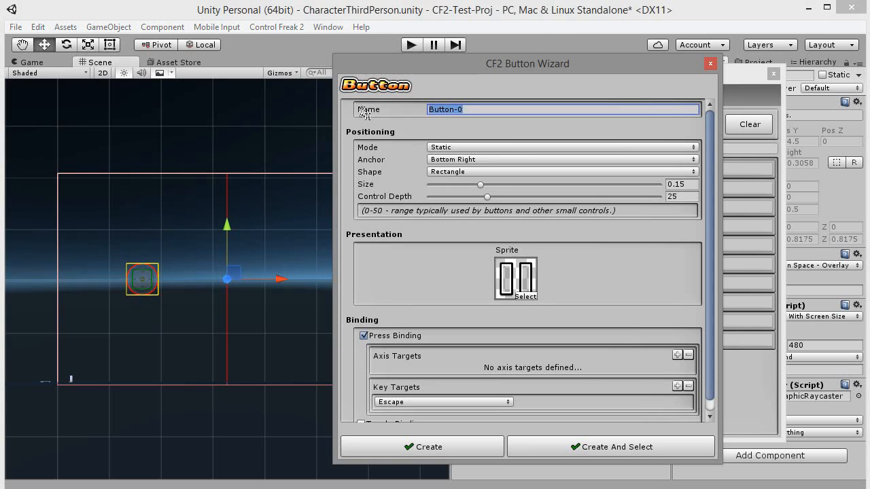
pyautogui.write('Pause-')
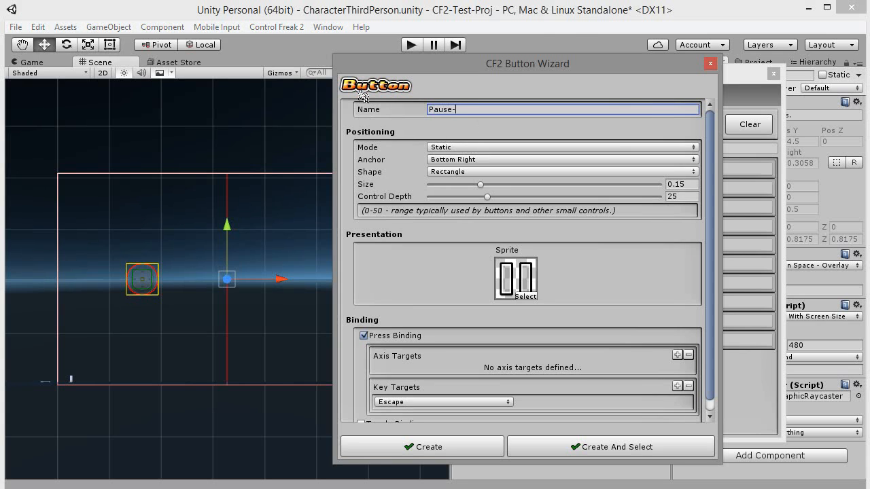
pyautogui.write('Button')
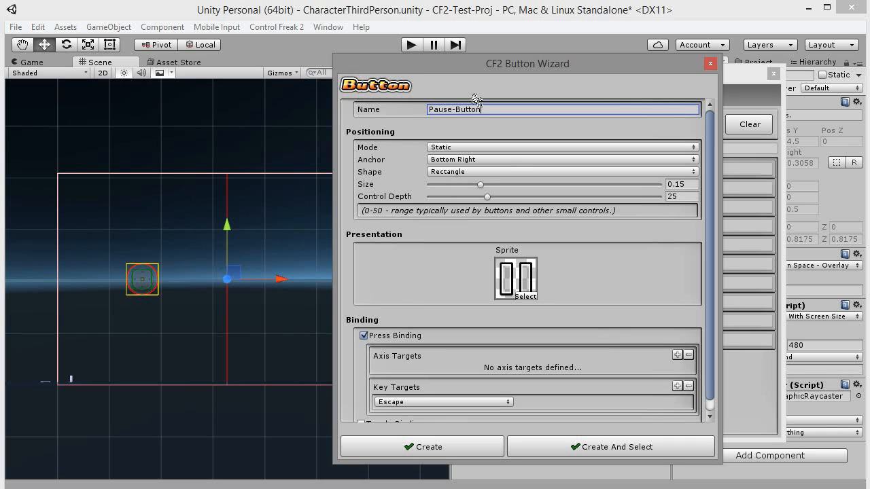
pyautogui.click(561, 159)
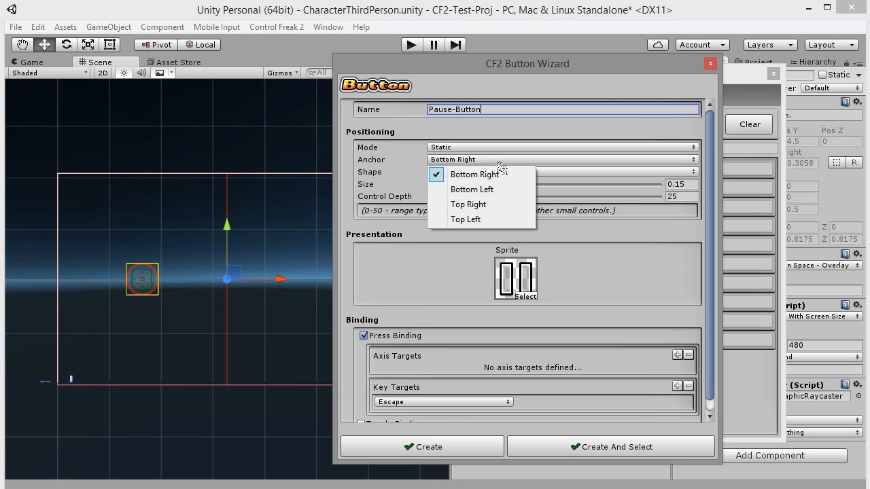
pyautogui.click(465, 219)
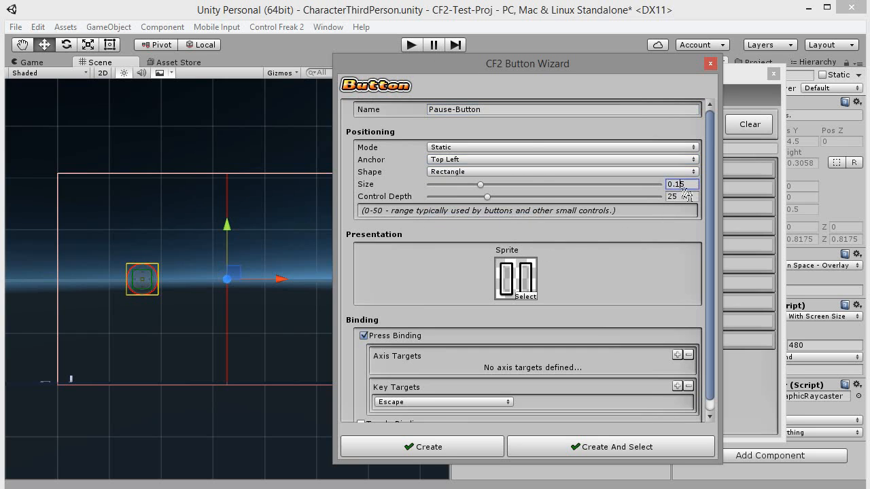
pyautogui.moveTo(481, 184); pyautogui.dragTo(454, 184)
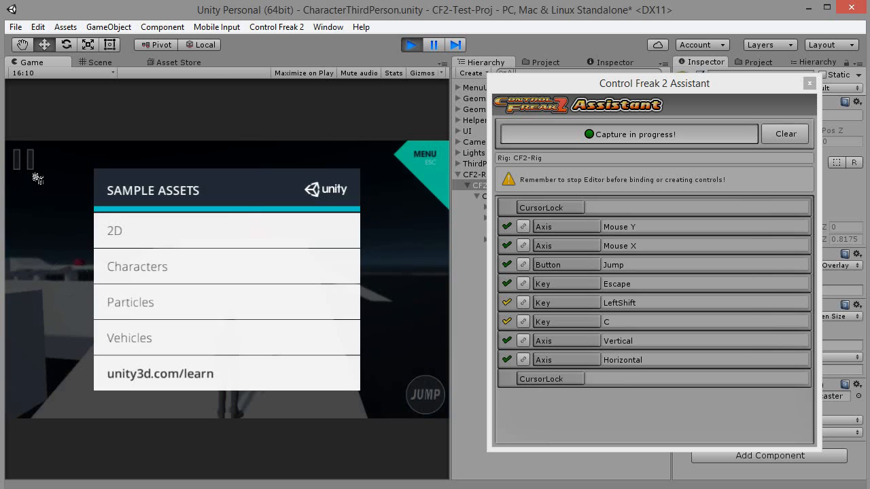
# Step: Tap the new Pause-Button in the Game view to test it
pyautogui.click(410, 44)
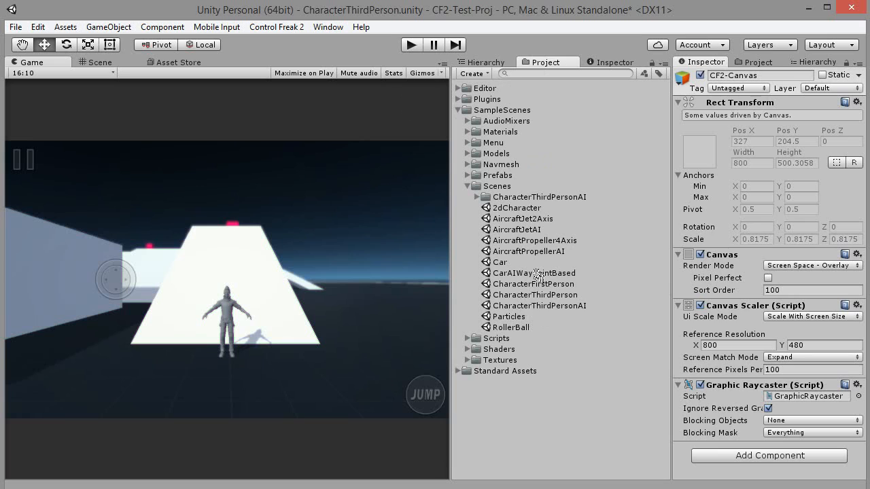
# Step: Open the CharacterFirstPerson scene, answering the unsaved scene changes prompt
pyautogui.click(534, 273)
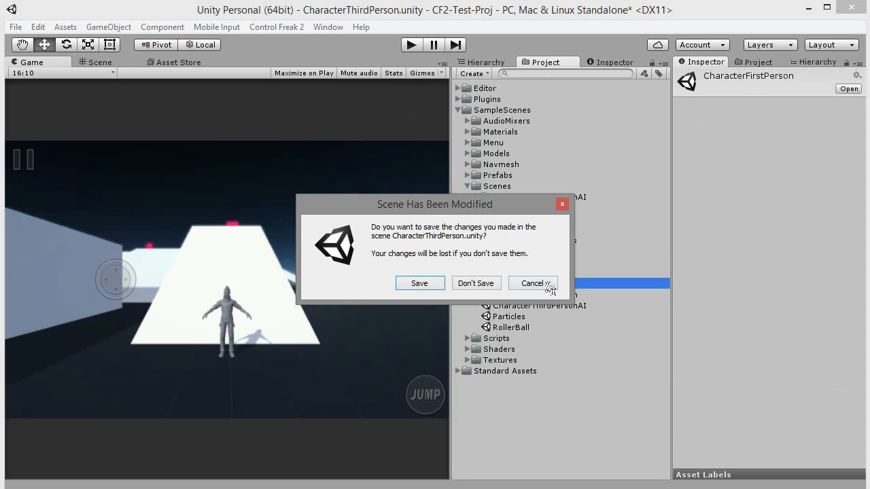
pyautogui.click(476, 284)
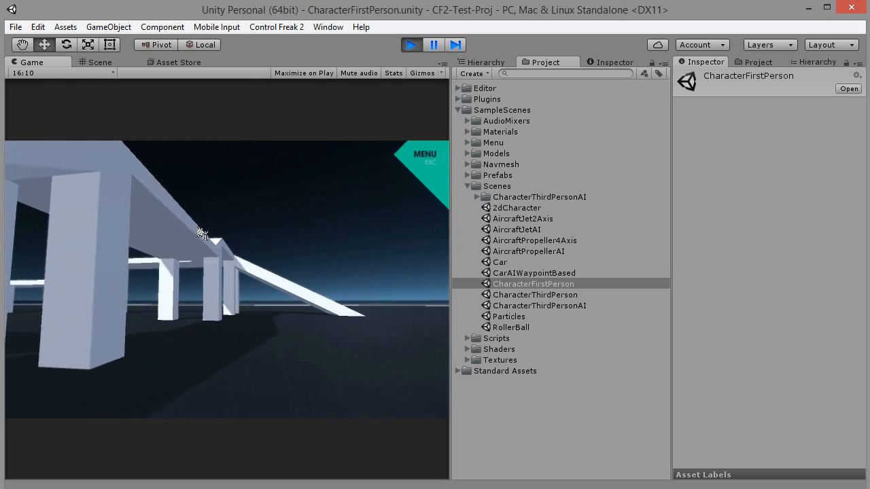
# Step: Open the CF2 Assistant, stop play mode, and move the assistant over the Game view
pyautogui.click(276, 27)
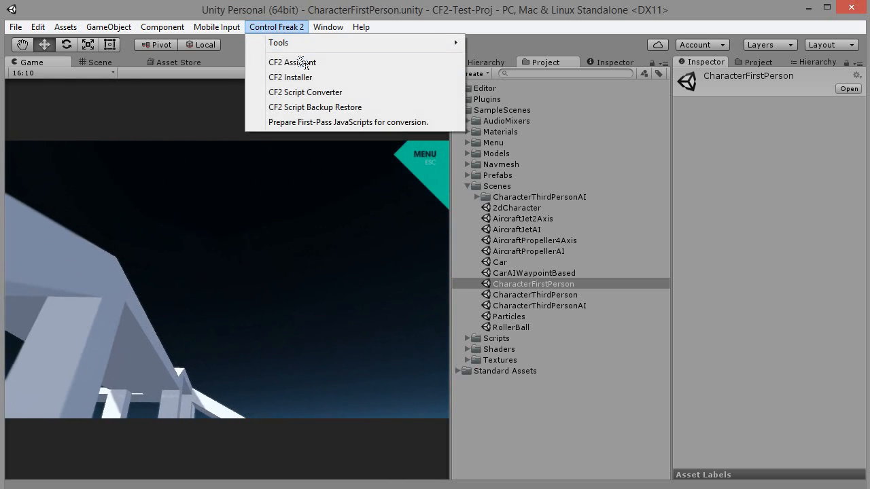
pyautogui.click(292, 62)
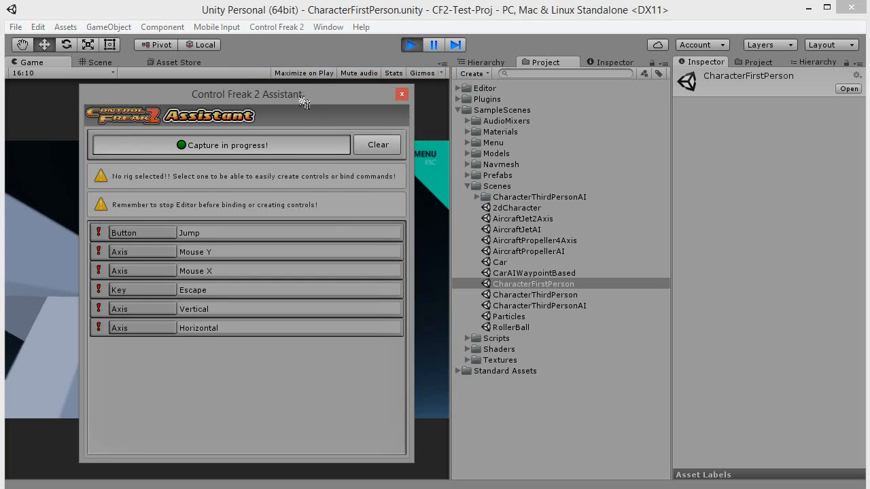
pyautogui.click(411, 44)
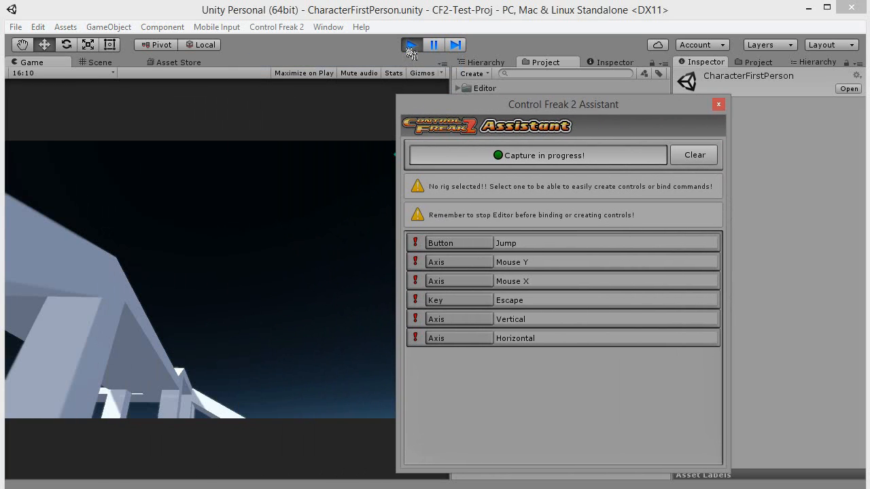
pyautogui.moveTo(563, 104); pyautogui.dragTo(266, 95)
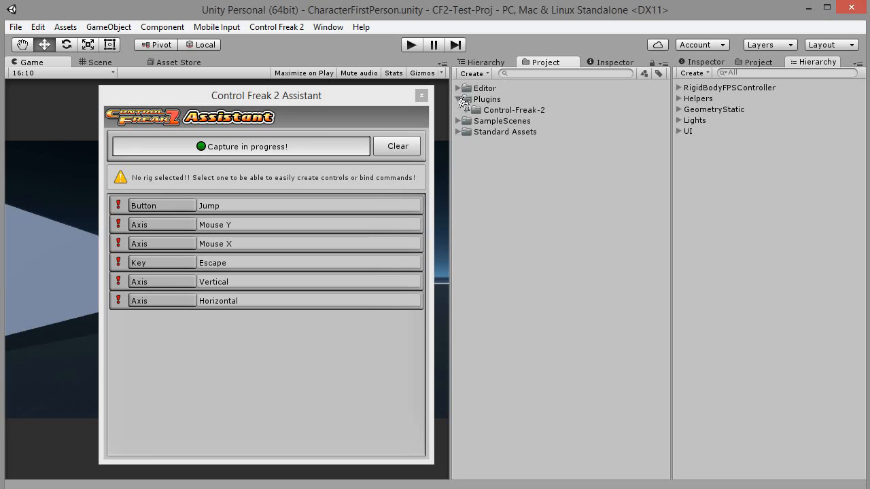
# Step: Add the CF2-FPP-Rig prefab from Control-Freak-2 Prefabs > Rigs > FPP-TPP to the first-person scene
pyautogui.click(468, 109)
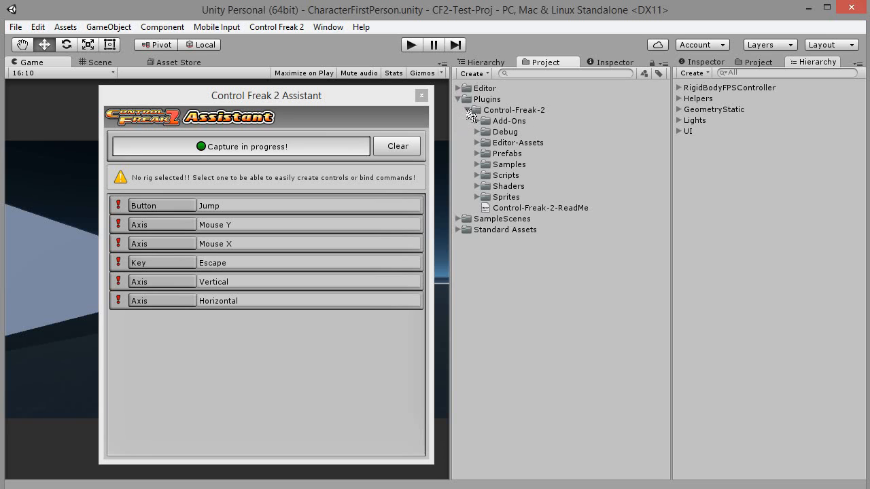
pyautogui.click(478, 154)
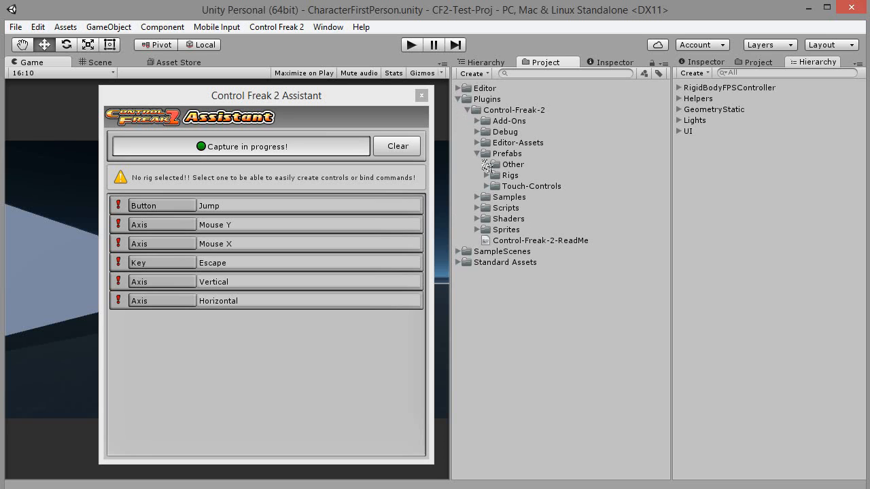
pyautogui.click(485, 175)
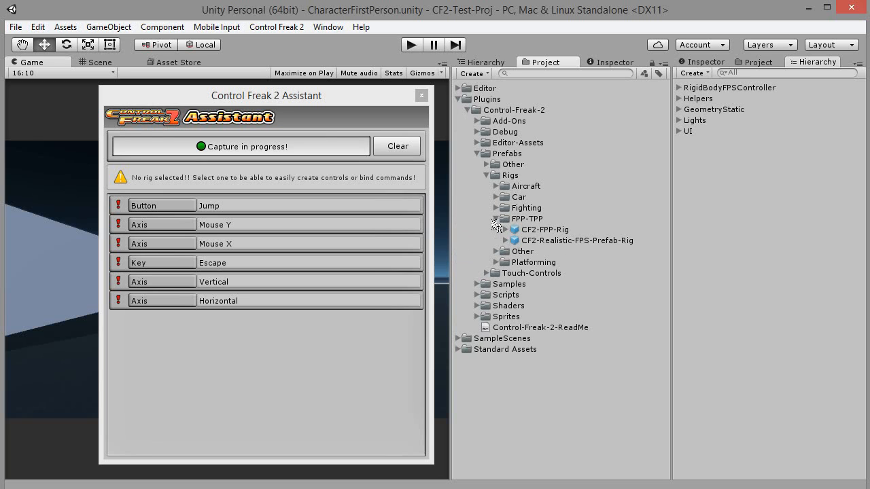
pyautogui.click(544, 229)
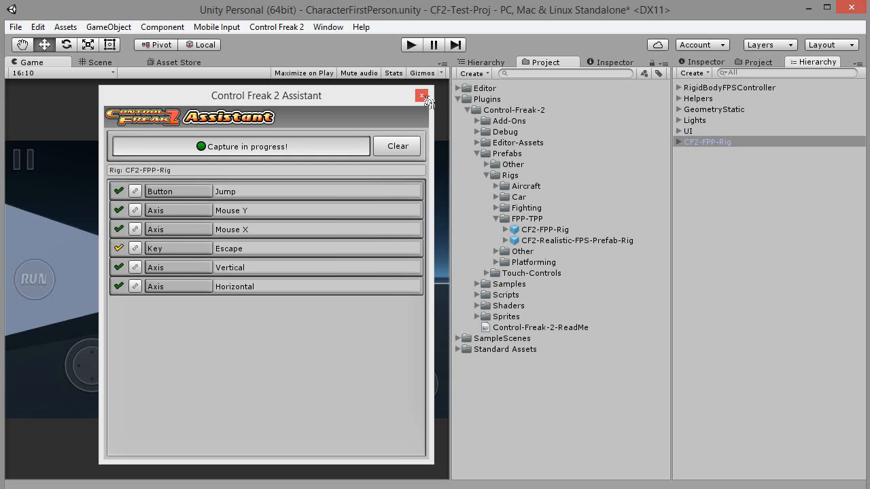
pyautogui.moveTo(265, 96); pyautogui.dragTo(646, 95)
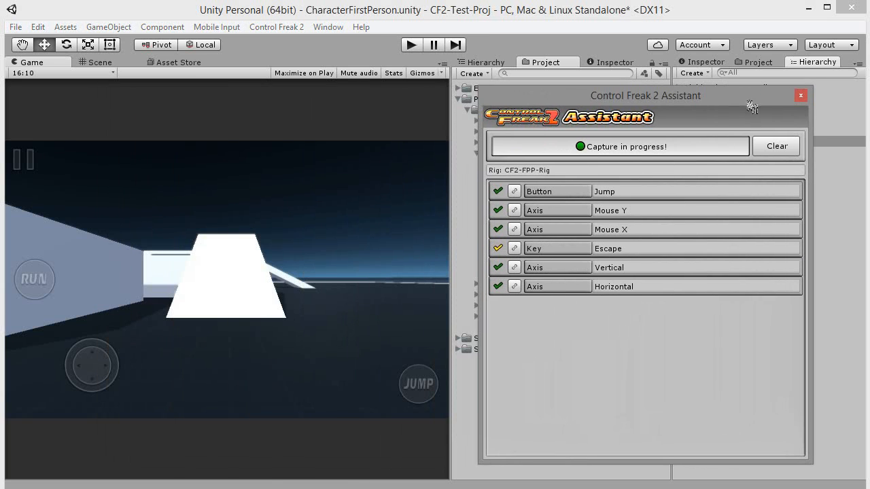